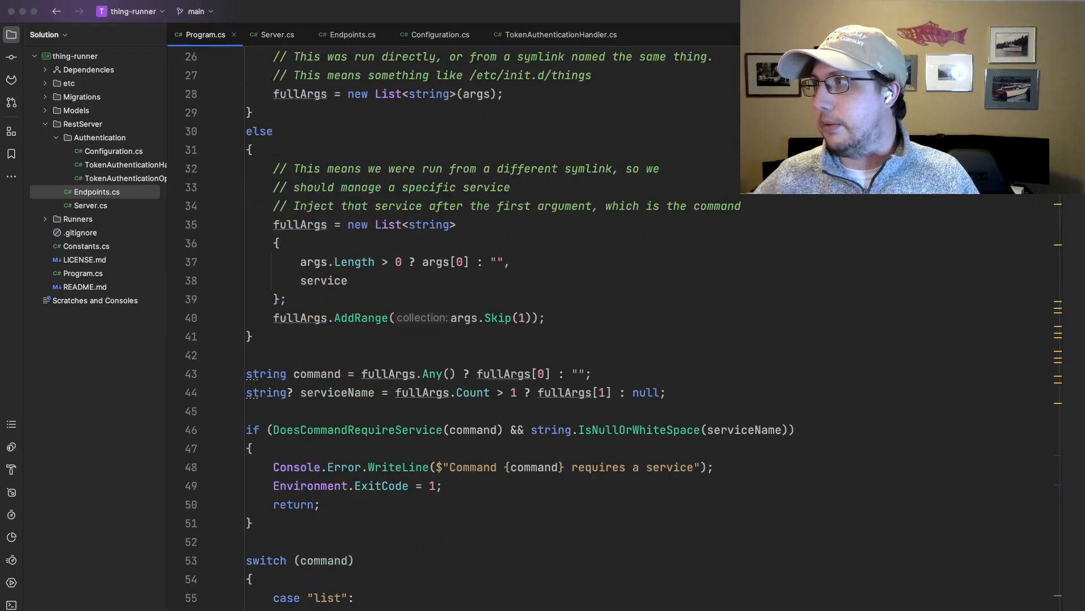
Step: Scroll Program.cs past the command switch to RunTokenCommand's usage string and argument checks
scroll("down", 3)
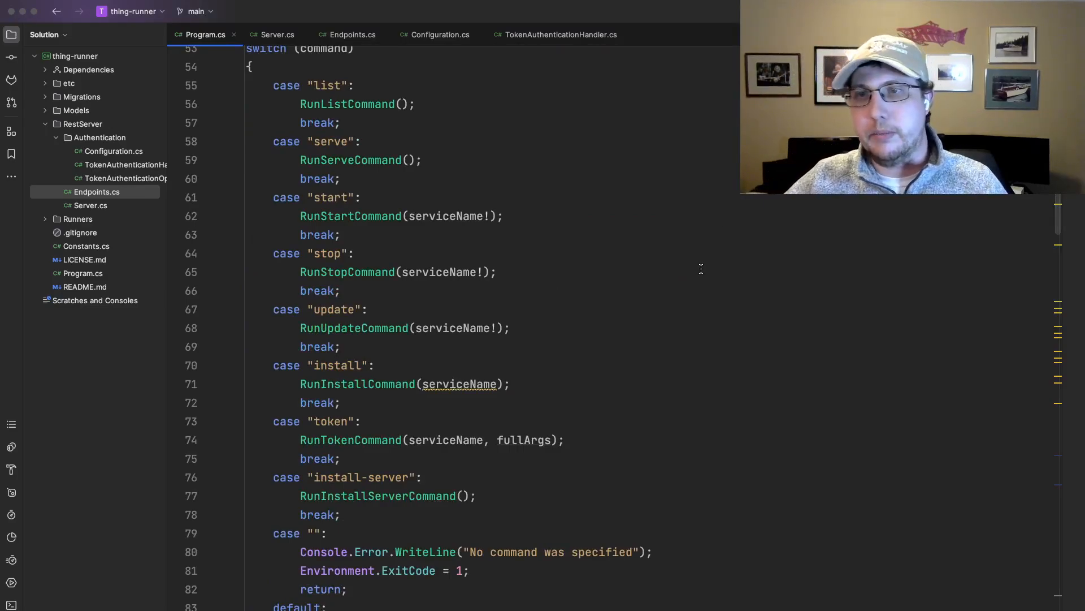
mouse_move(699, 269)
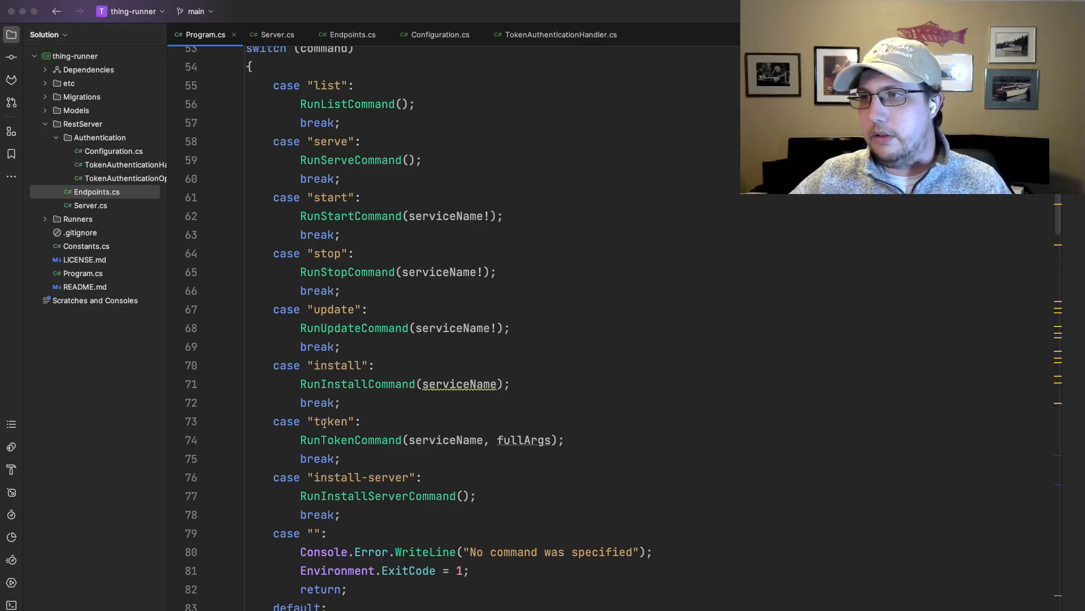
scroll("down", 3)
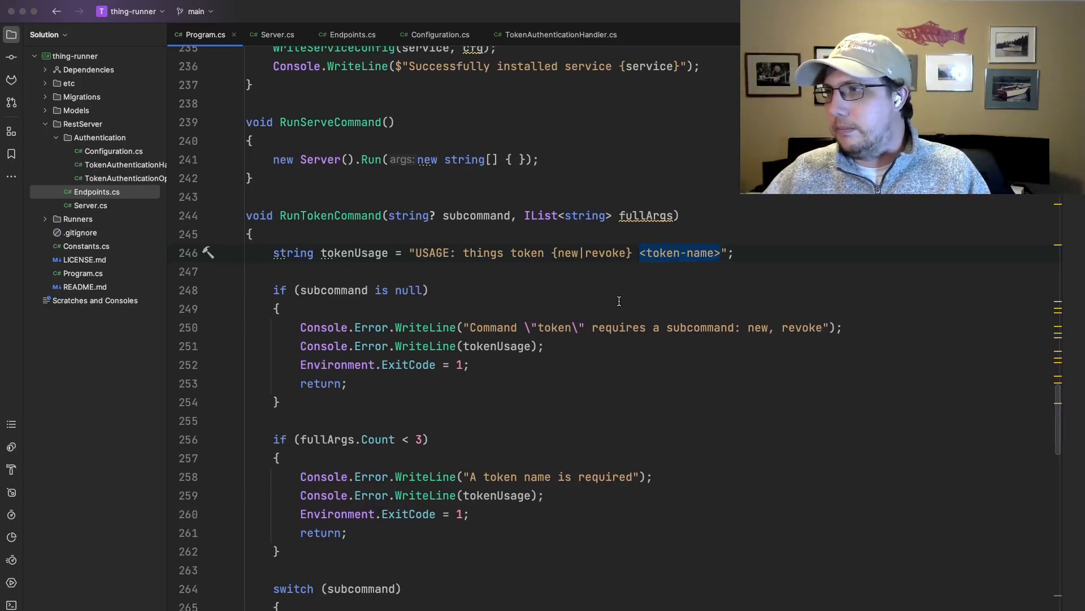
Step: Scroll to RunAddTokenCommand, which generates a random token and saves its SHA-512 hash
scroll("down", 3)
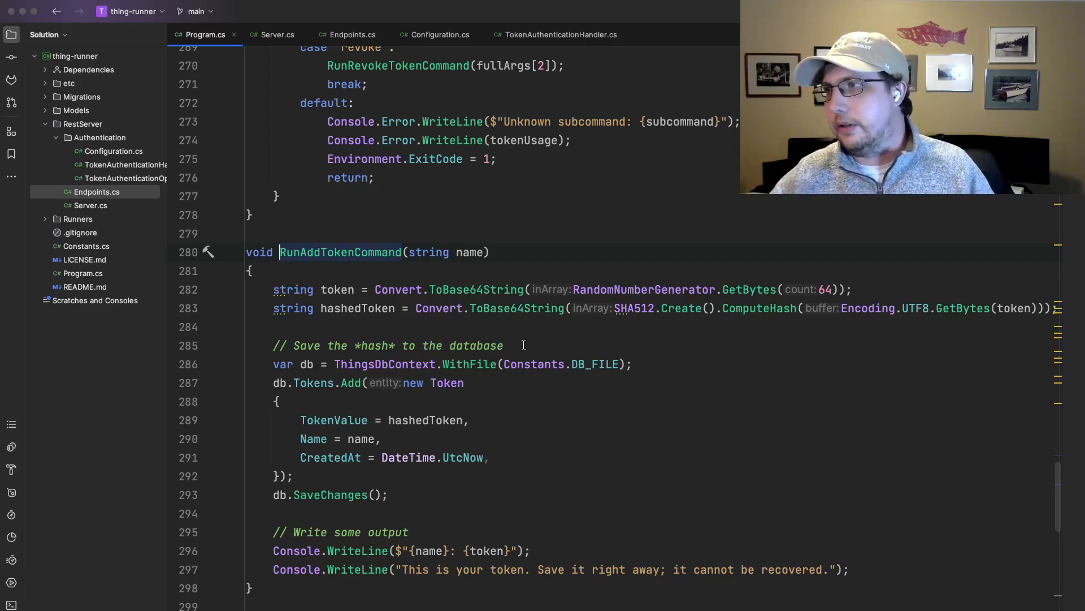
double_click(635, 308)
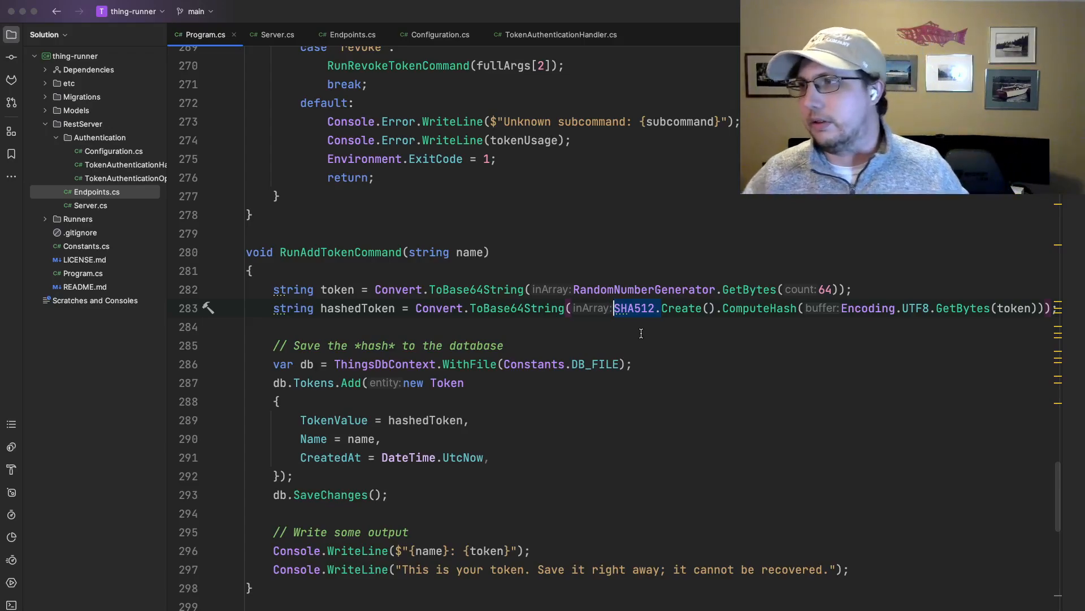
mouse_move(633, 308)
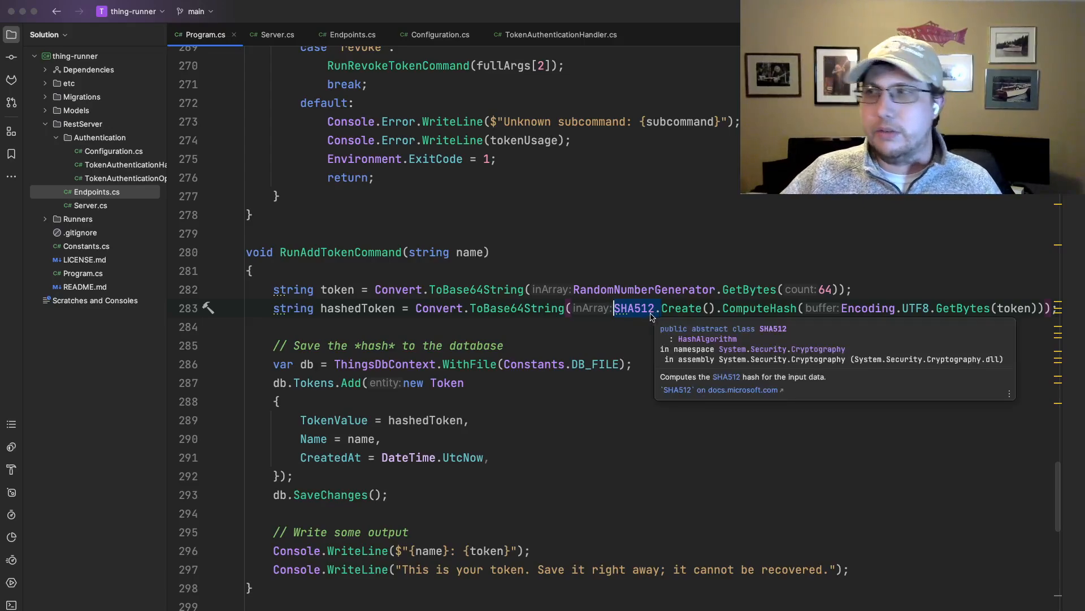
mouse_move(621, 347)
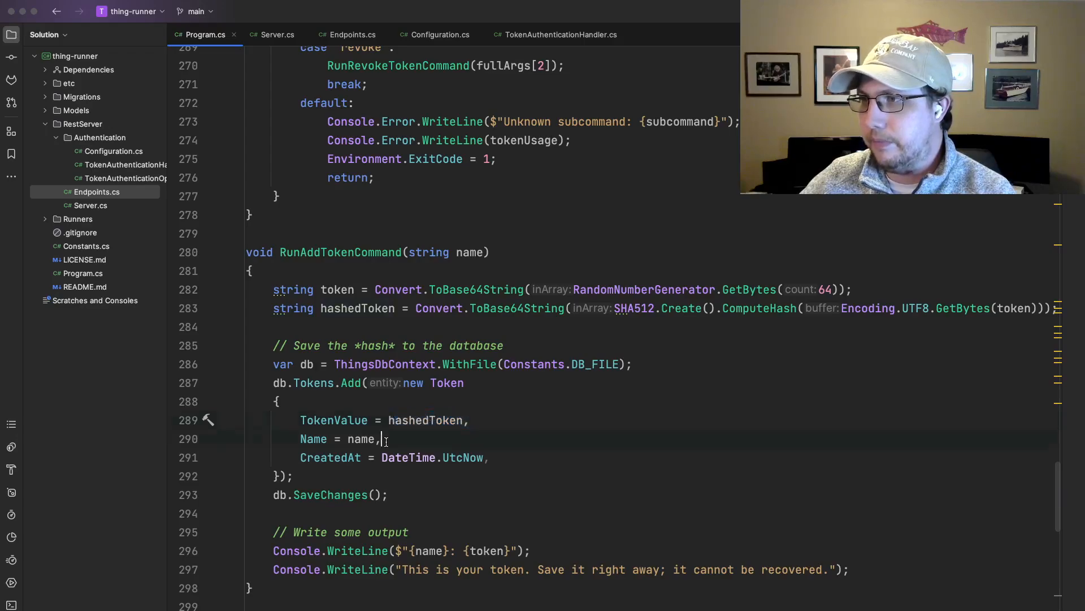
double_click(313, 438)
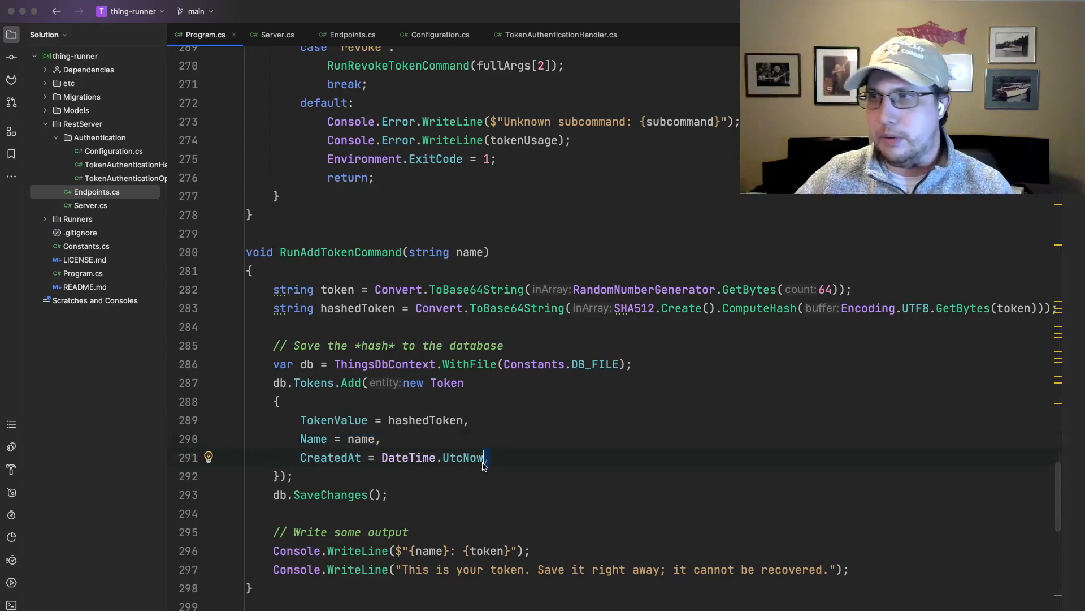
scroll("down", 3)
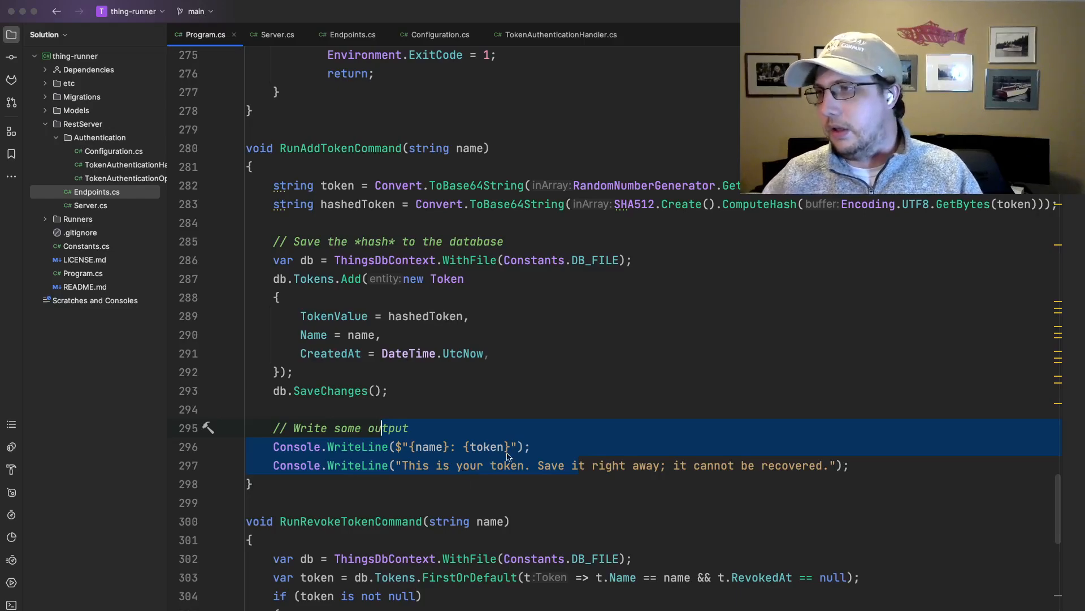
left_click(542, 465)
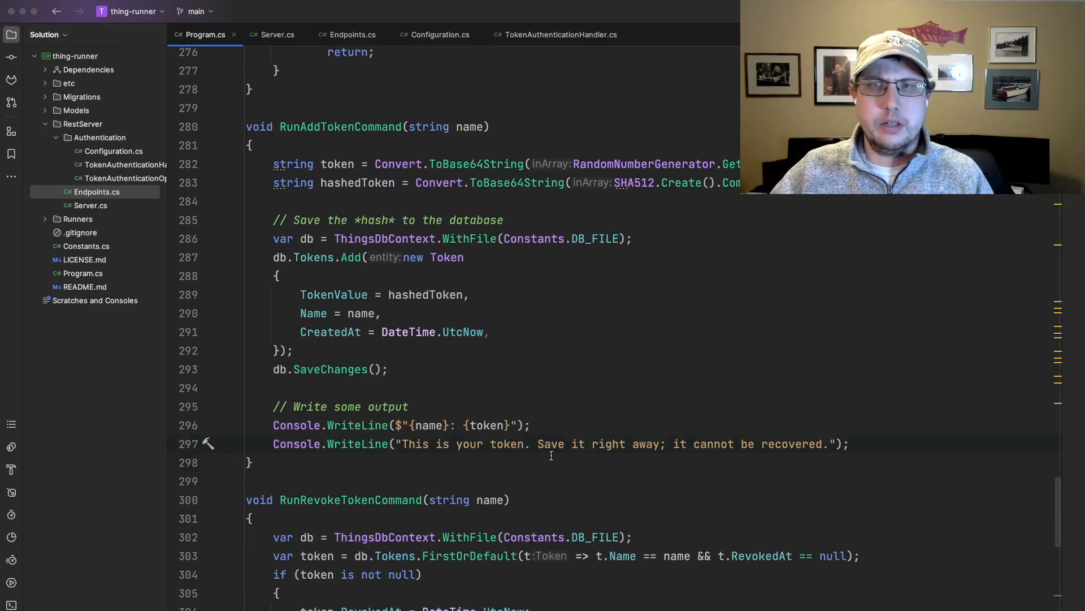
Step: Scroll to RunRevokeTokenCommand and highlight the token.RevokedAt assignment line
scroll("down", 3)
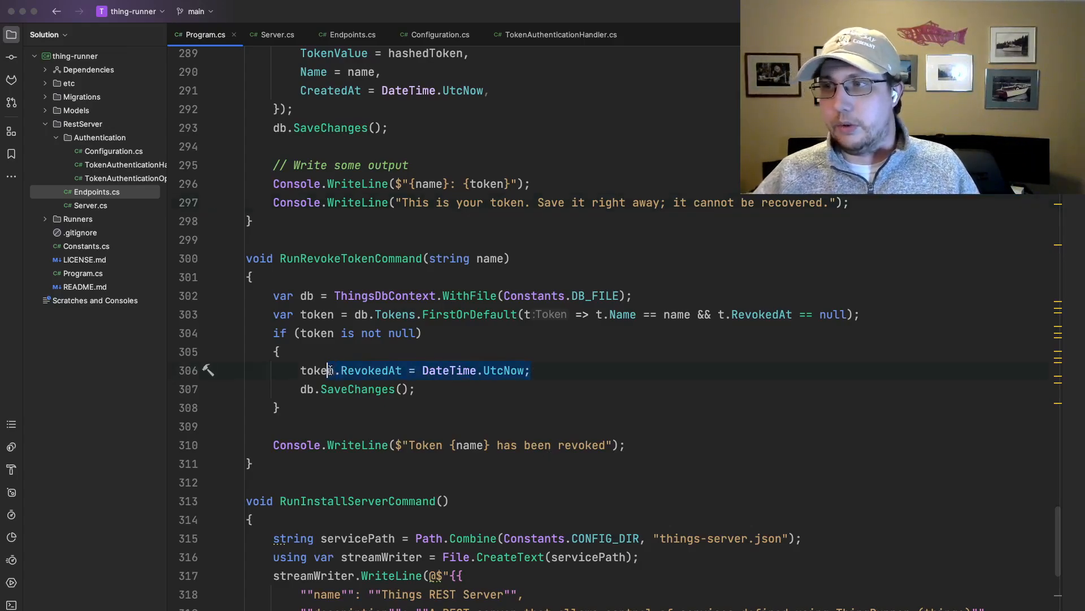
left_click(417, 388)
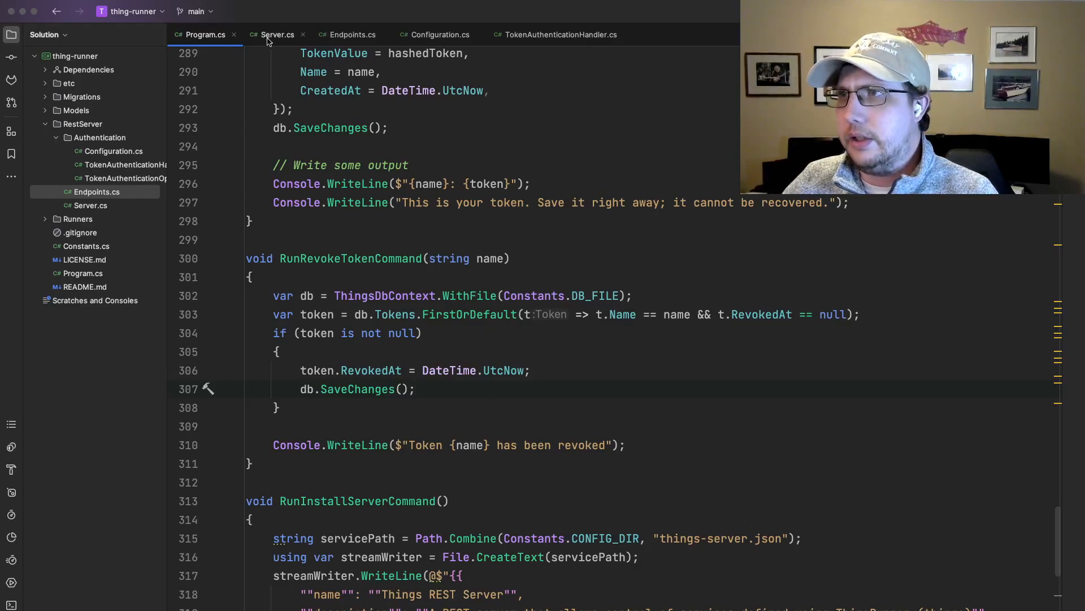
left_click(277, 34)
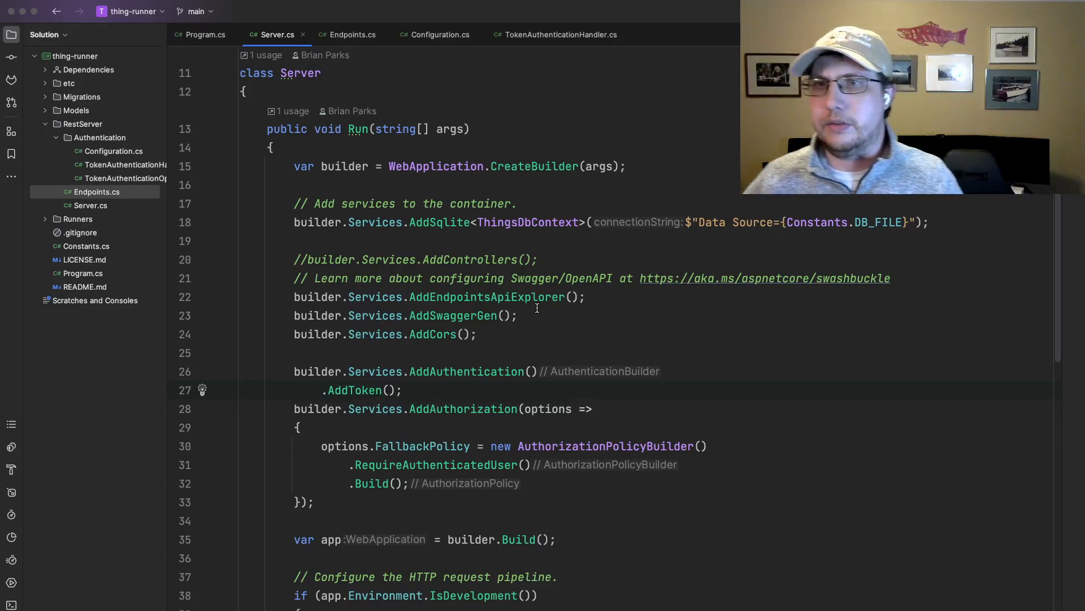
scroll("down", 3)
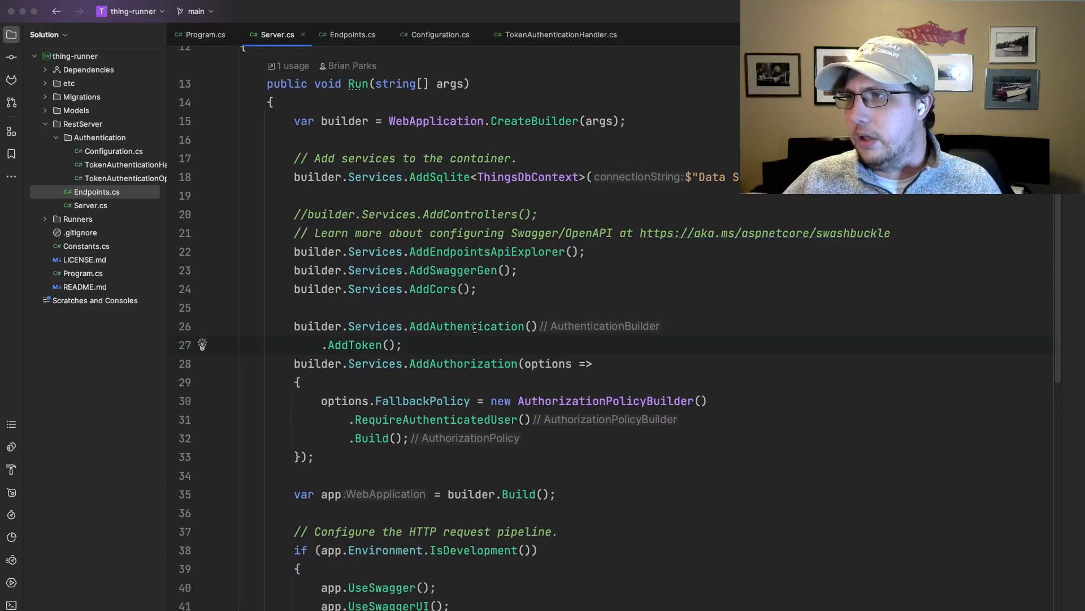
double_click(499, 363)
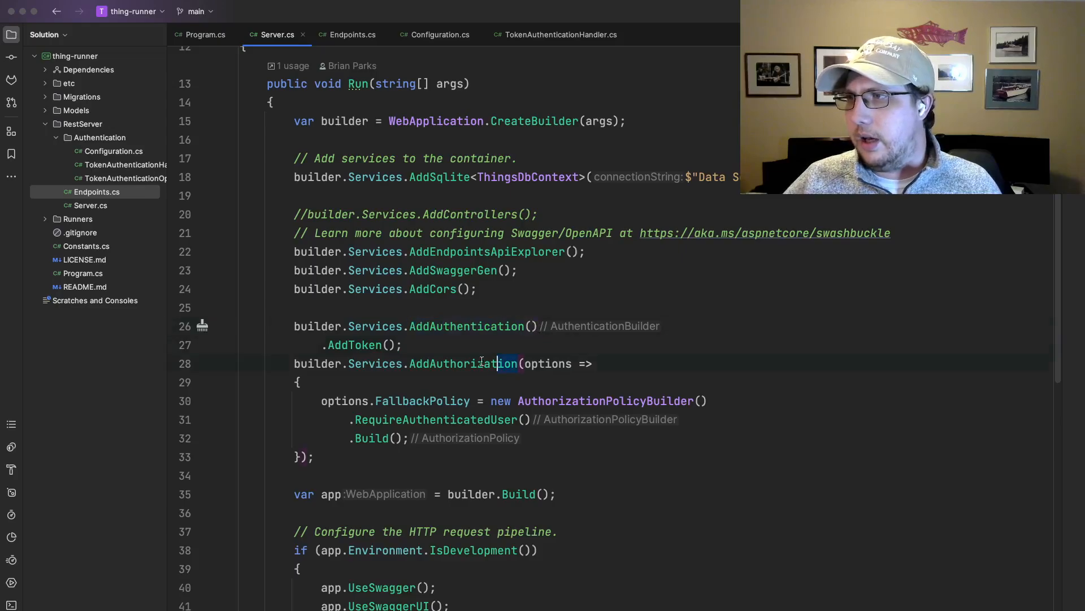
scroll("down", 3)
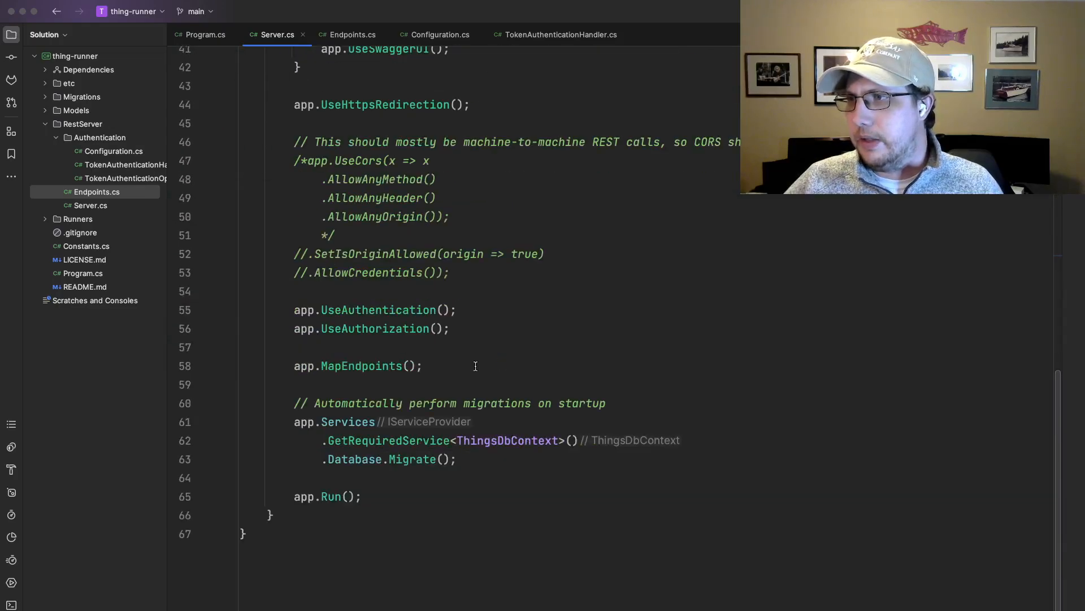
scroll("down", 3)
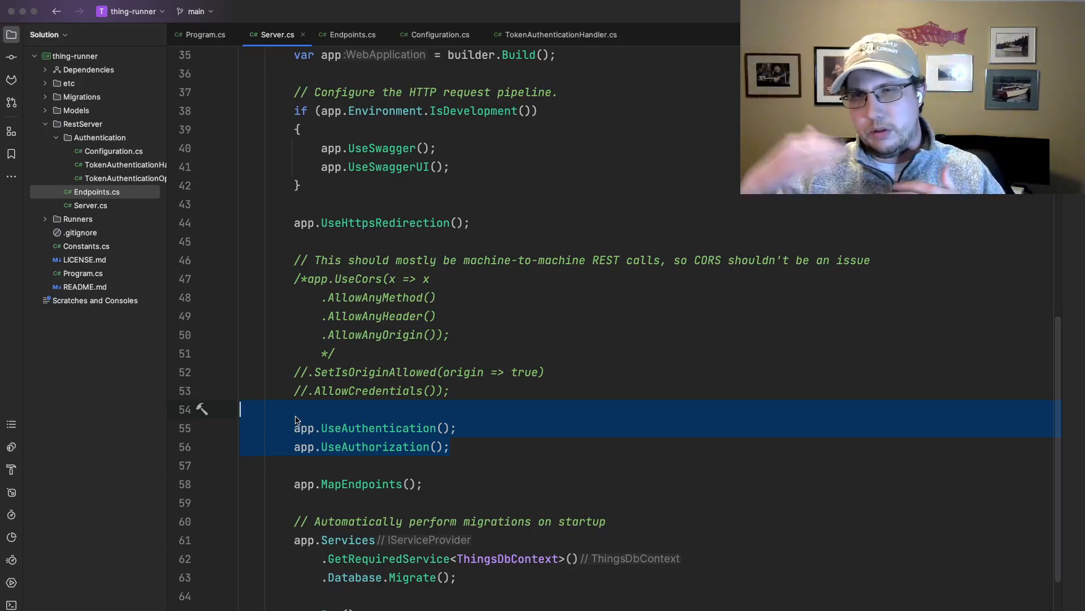
mouse_move(450, 423)
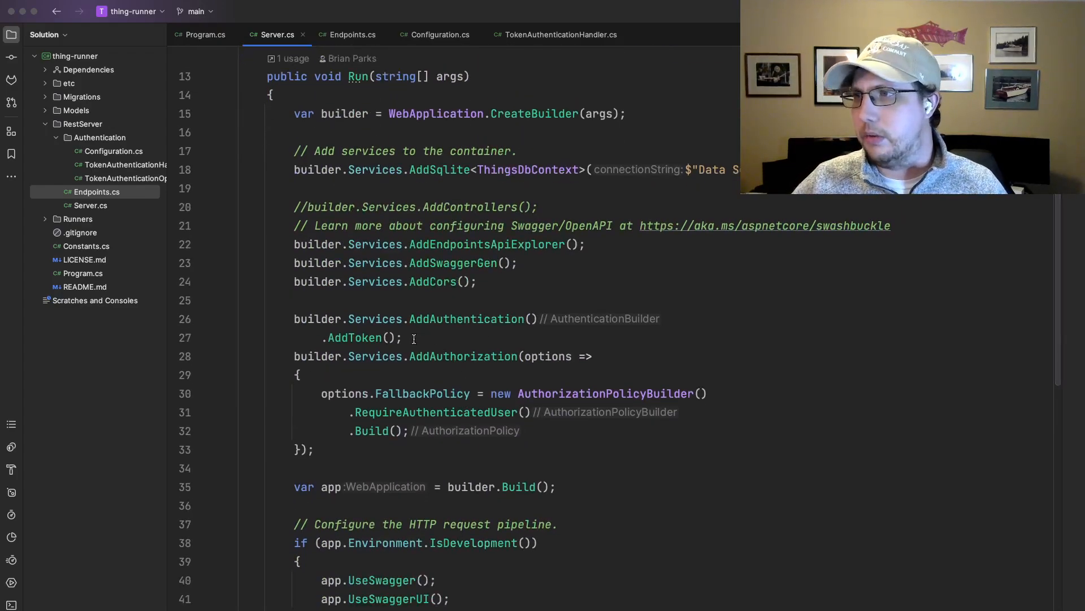
double_click(466, 318)
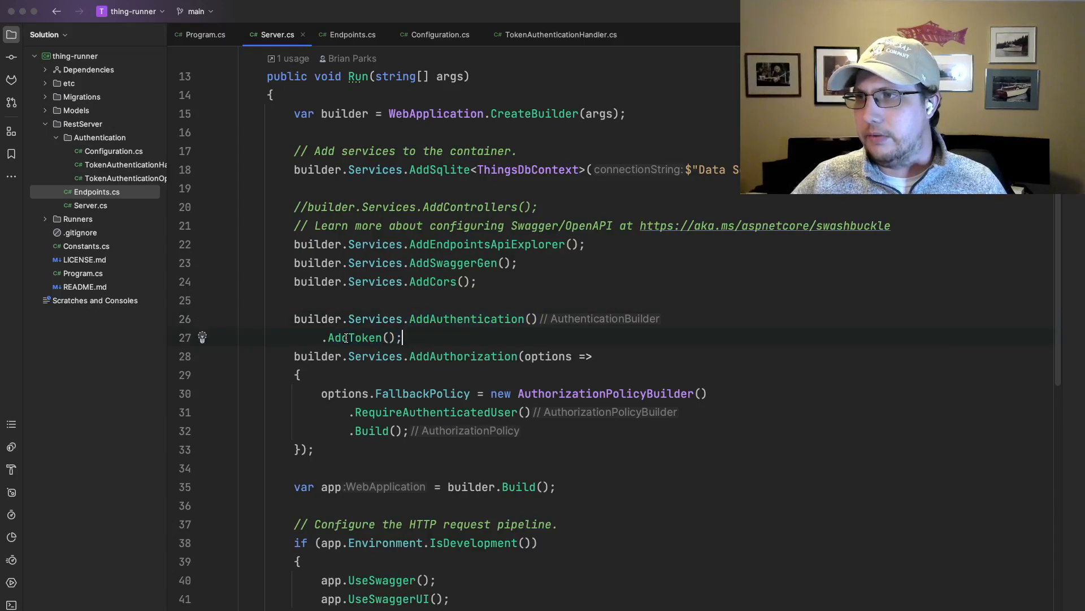
mouse_move(355, 337)
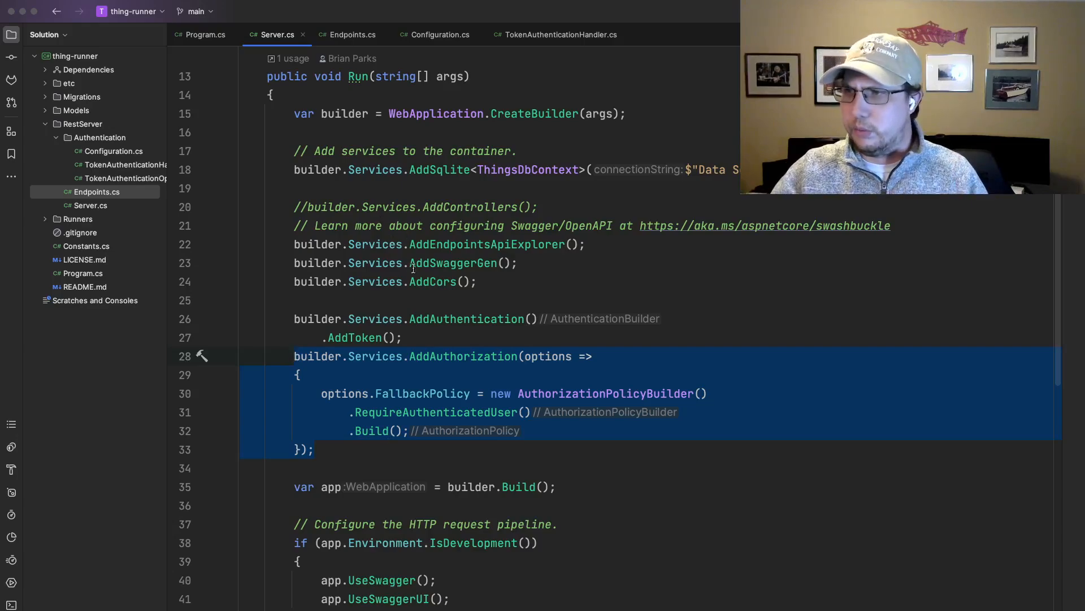
left_click(407, 337)
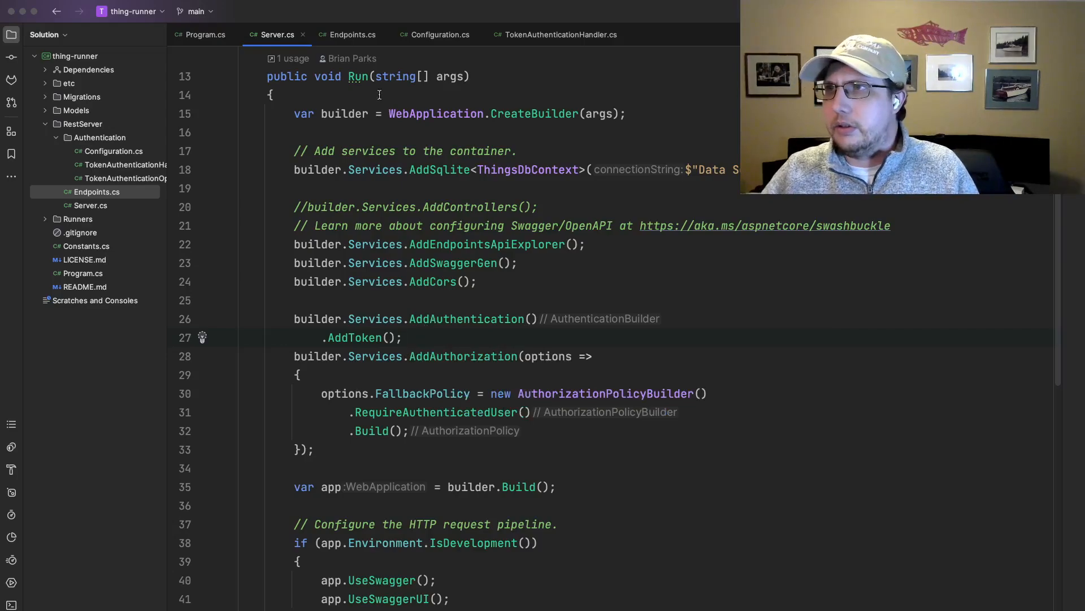
mouse_move(352, 34)
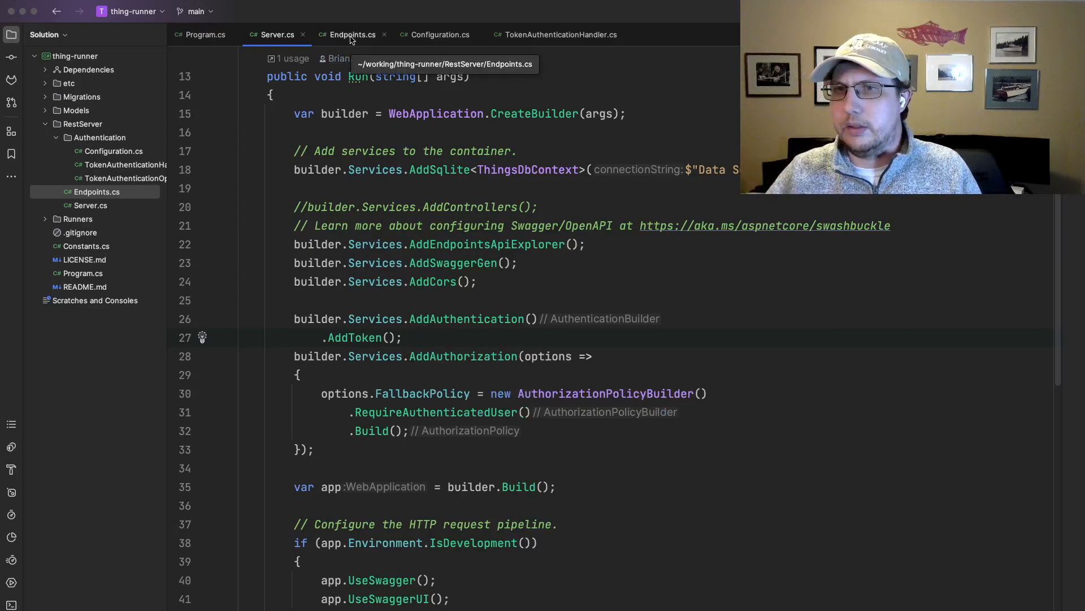
Step: View Endpoints.cs's anonymous MapGet "/" route, then switch to Configuration.cs
left_click(352, 35)
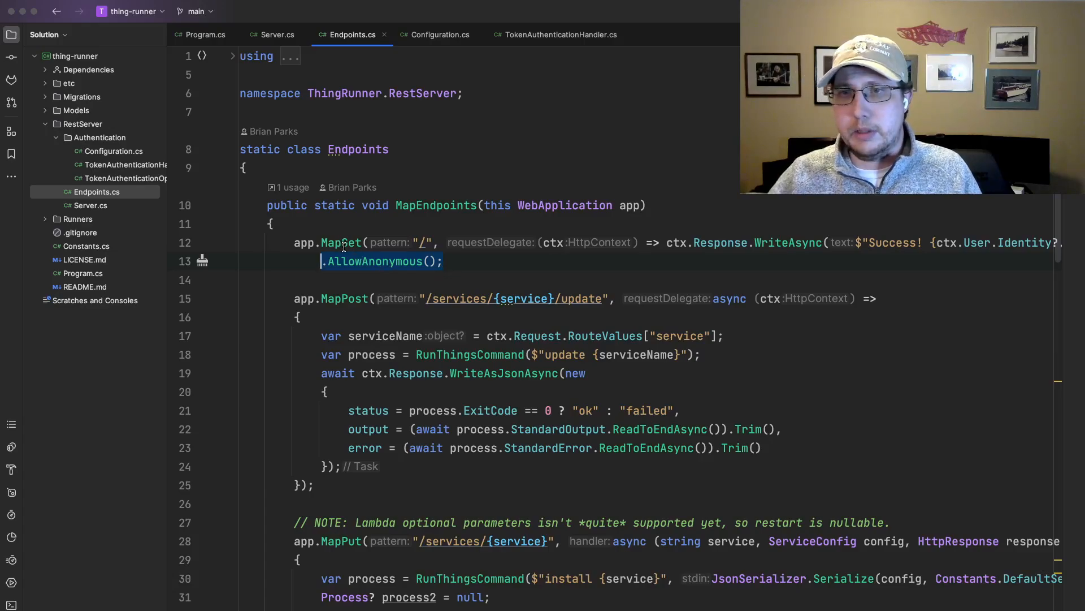
mouse_move(342, 242)
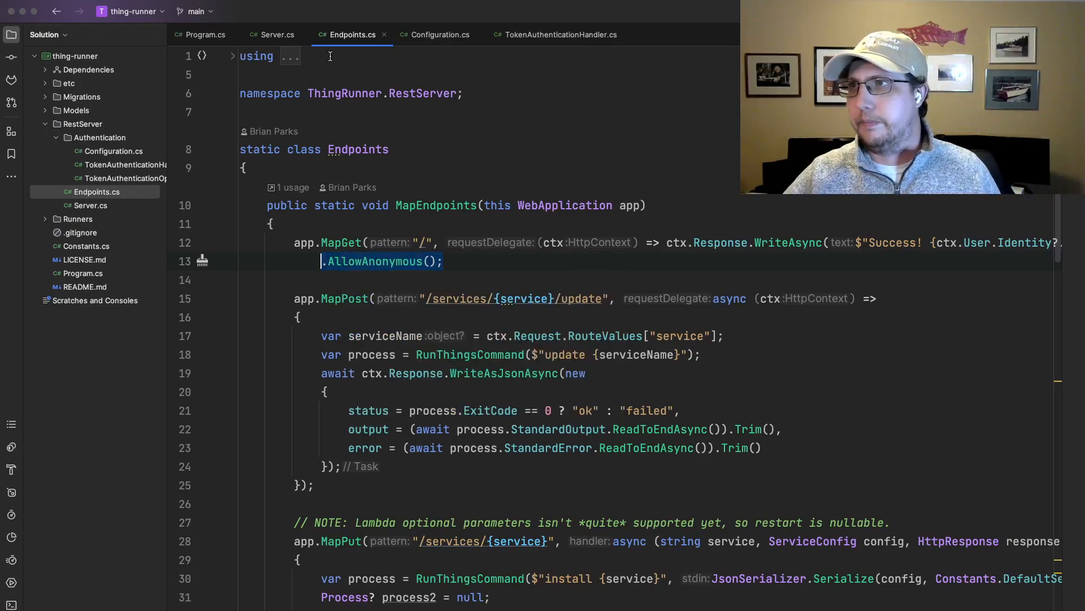
left_click(276, 35)
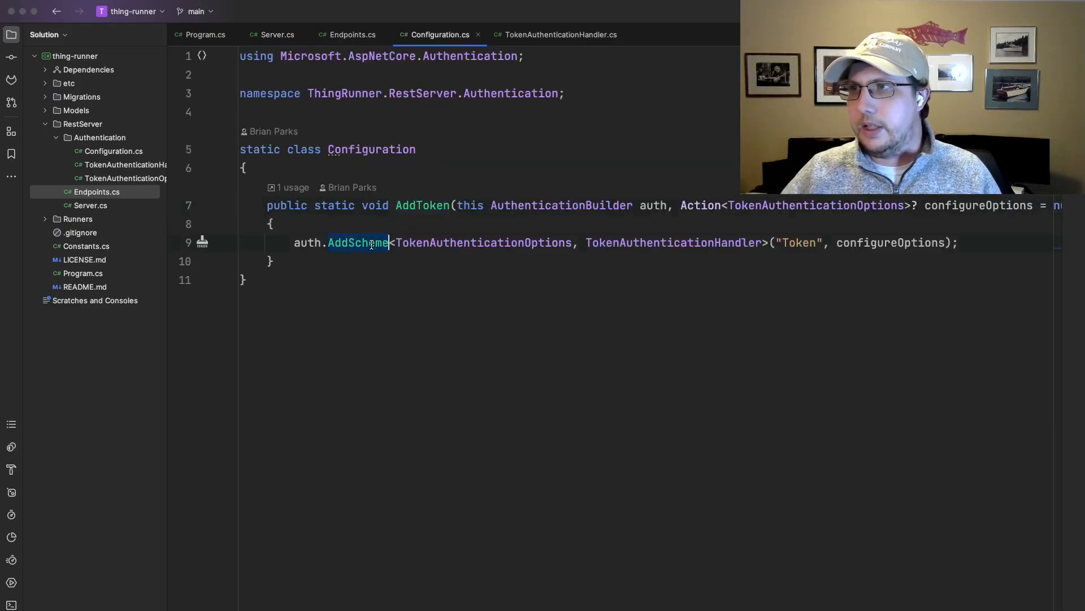
mouse_move(358, 243)
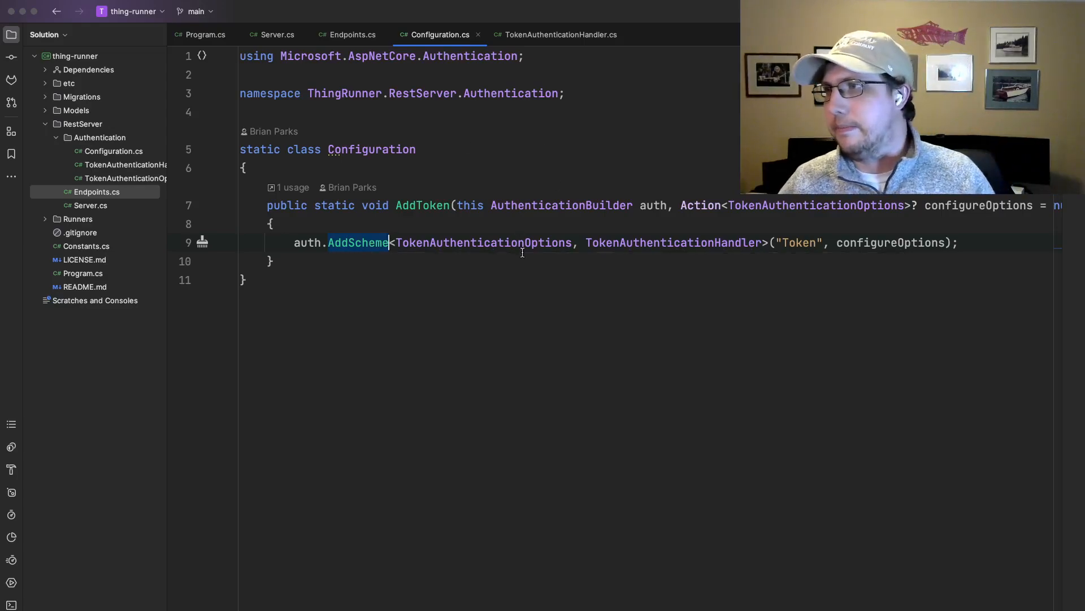
Step: Select TokenAuthenticationHandler in the AddScheme call, showing the TokenAuthenticationOptions info popup
double_click(671, 242)
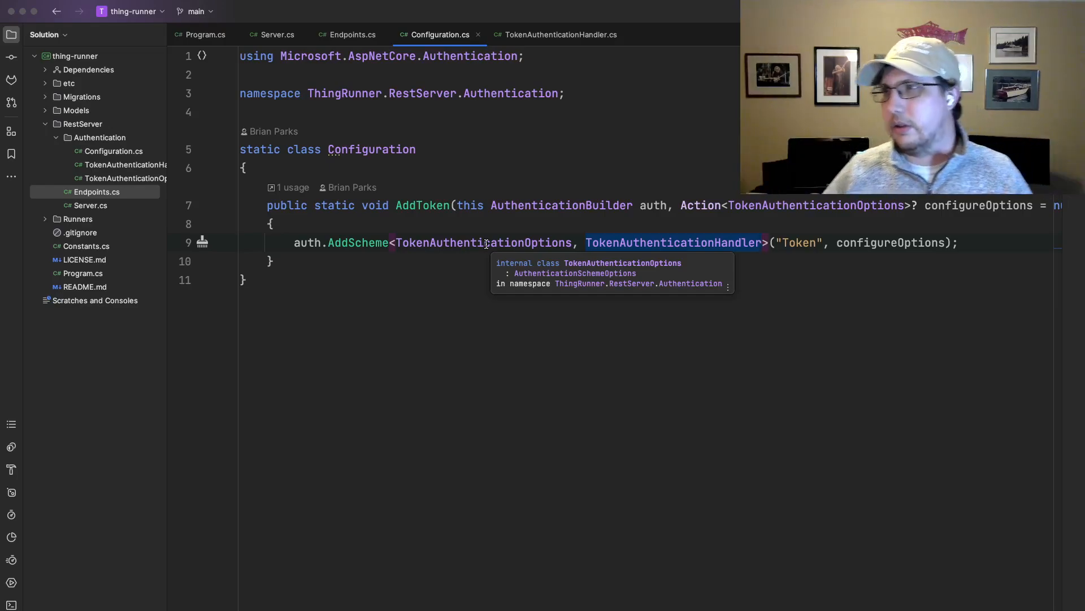
mouse_move(461, 269)
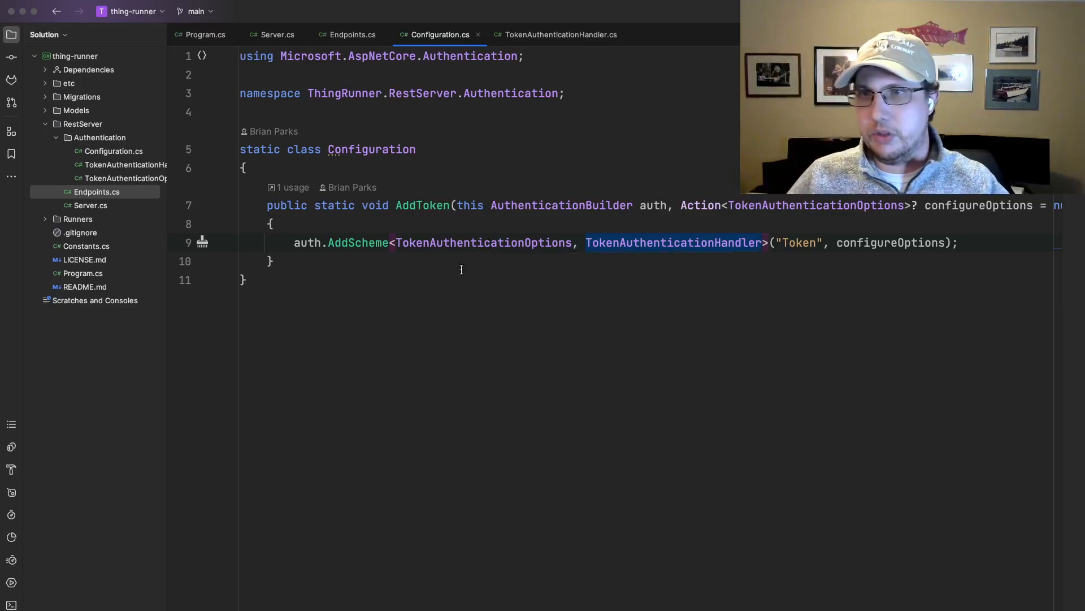
mouse_move(657, 247)
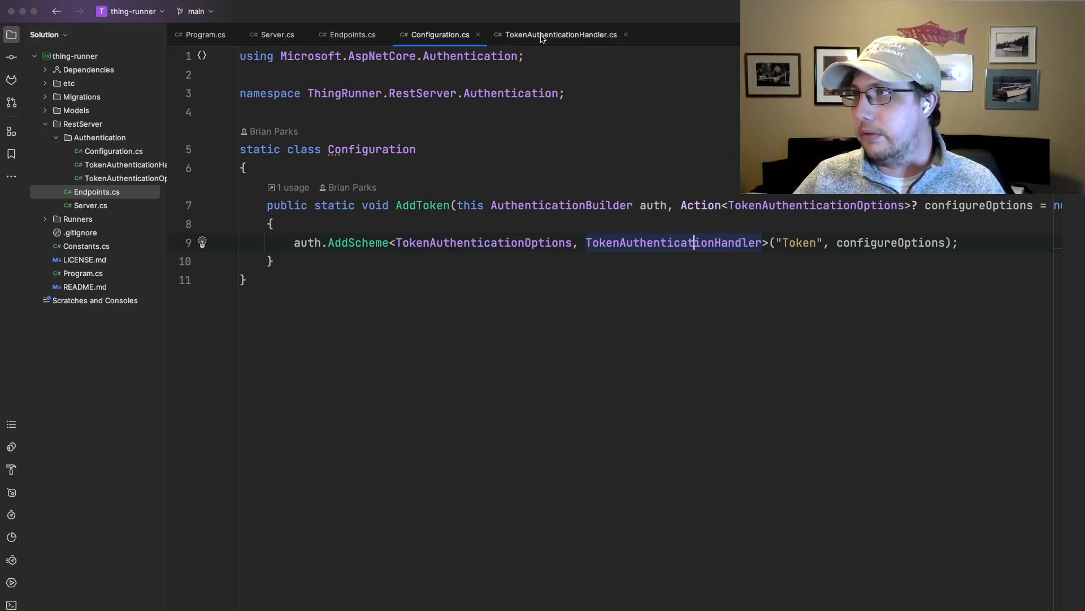
Step: Open TokenAuthenticationHandler.cs and highlight the injected ThingsDbContext constructor parameters
left_click(559, 34)
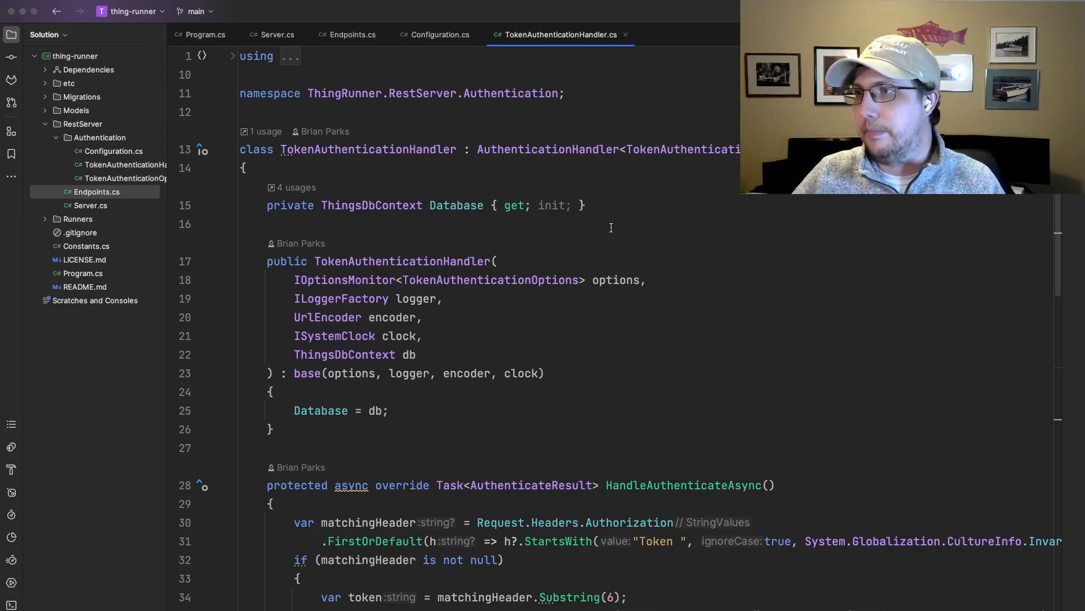
scroll("down", 3)
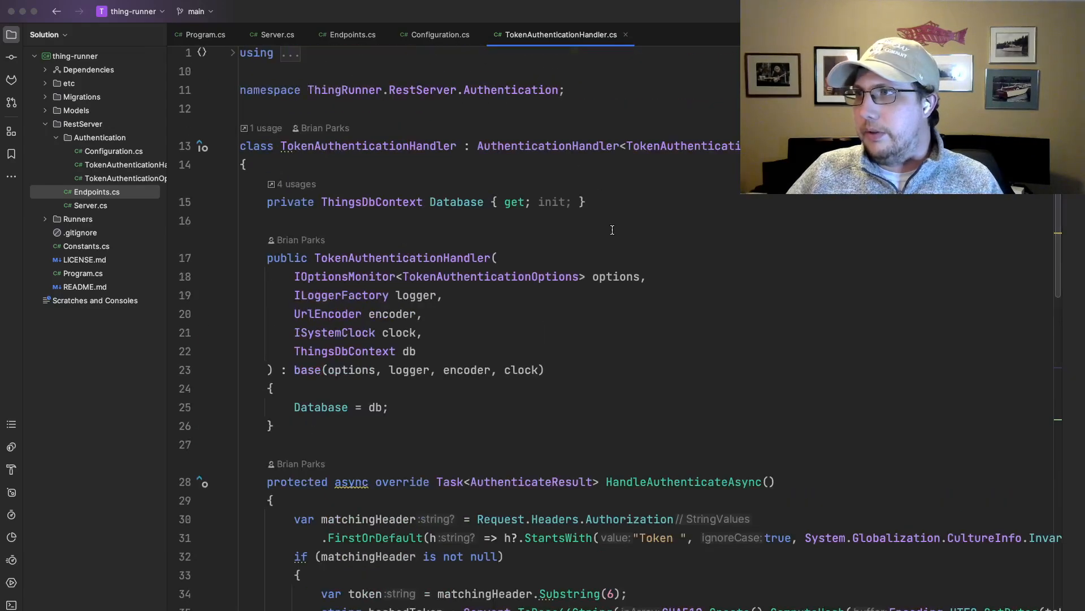
mouse_move(390, 160)
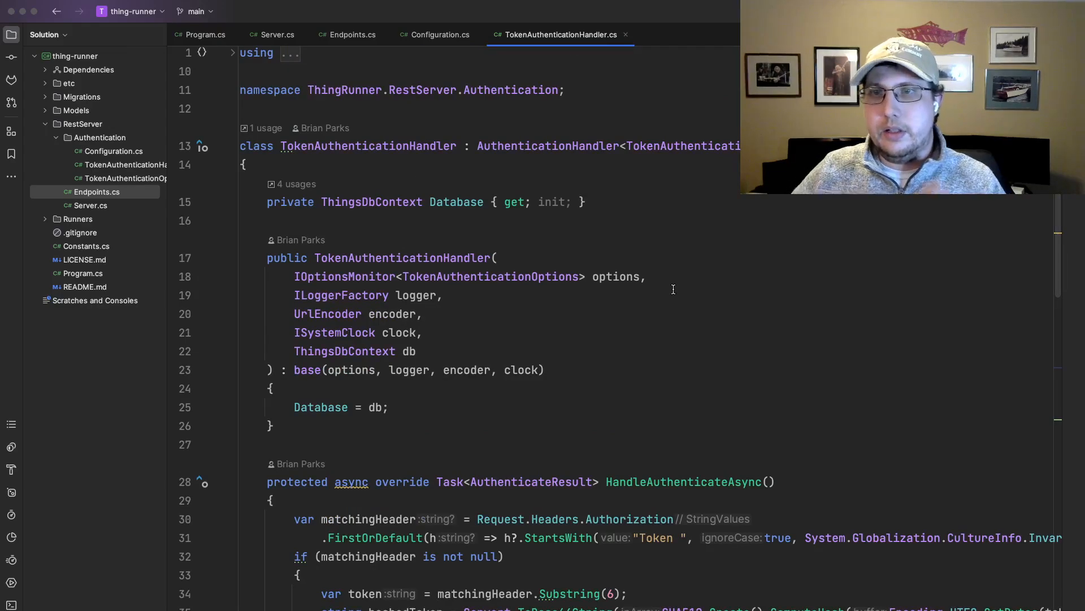
mouse_move(611, 294)
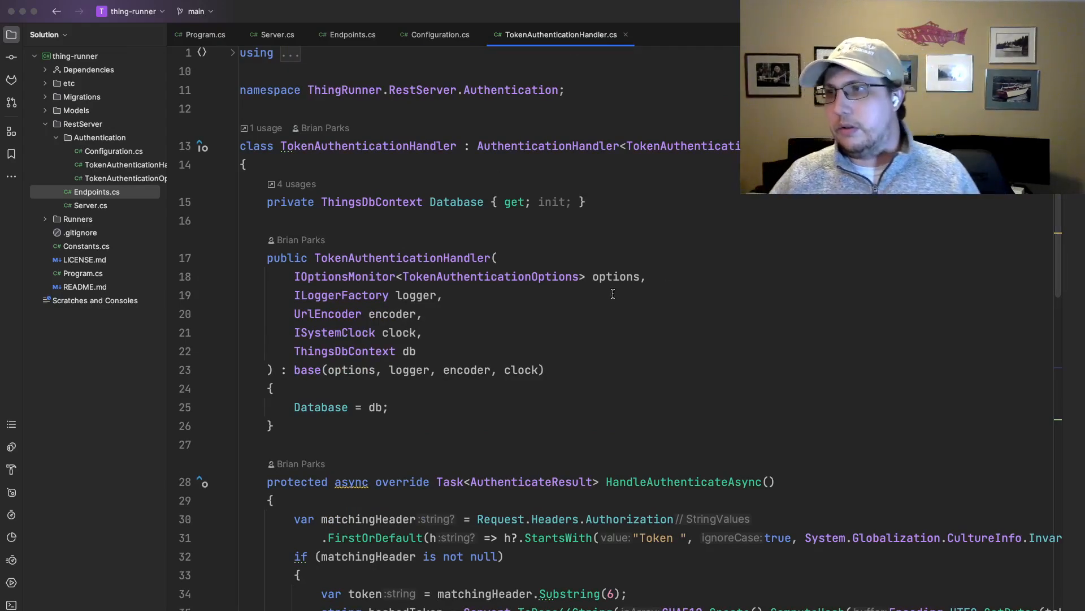
left_click_drag(293, 277, 416, 351)
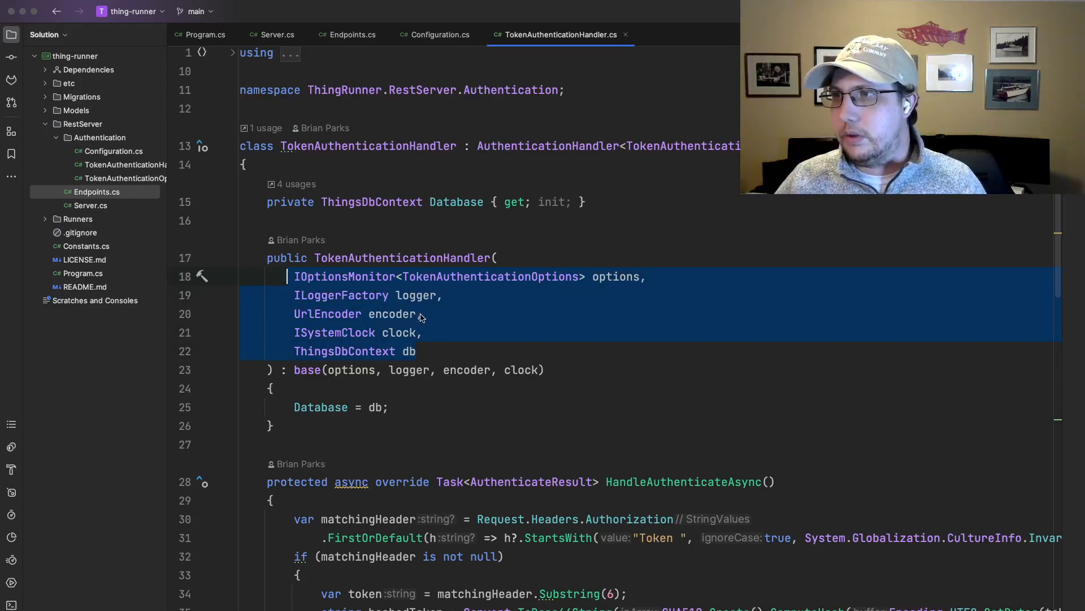
left_click(422, 314)
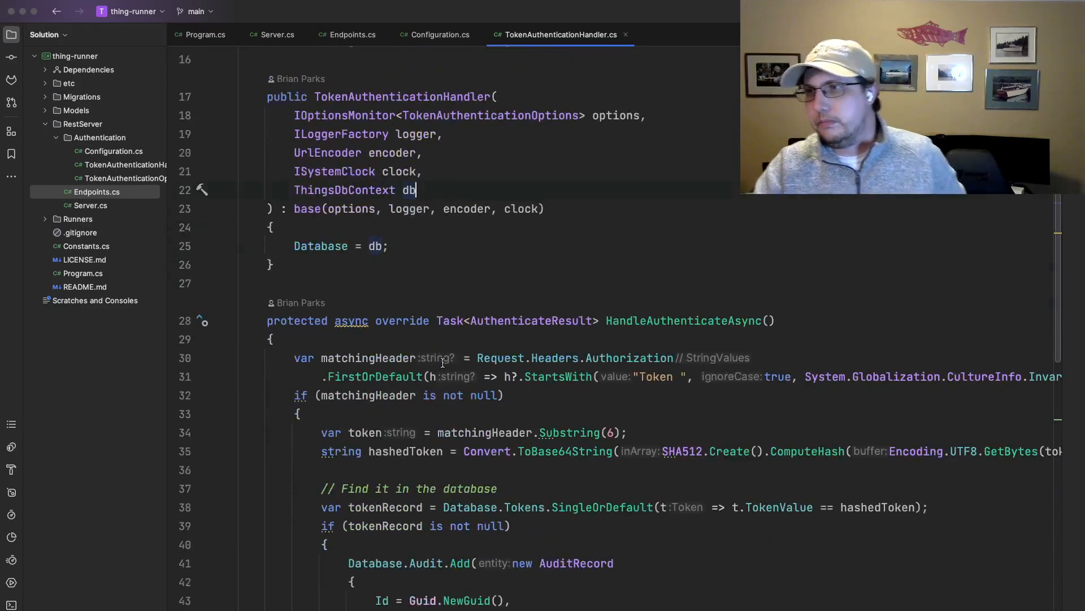
scroll("down", 3)
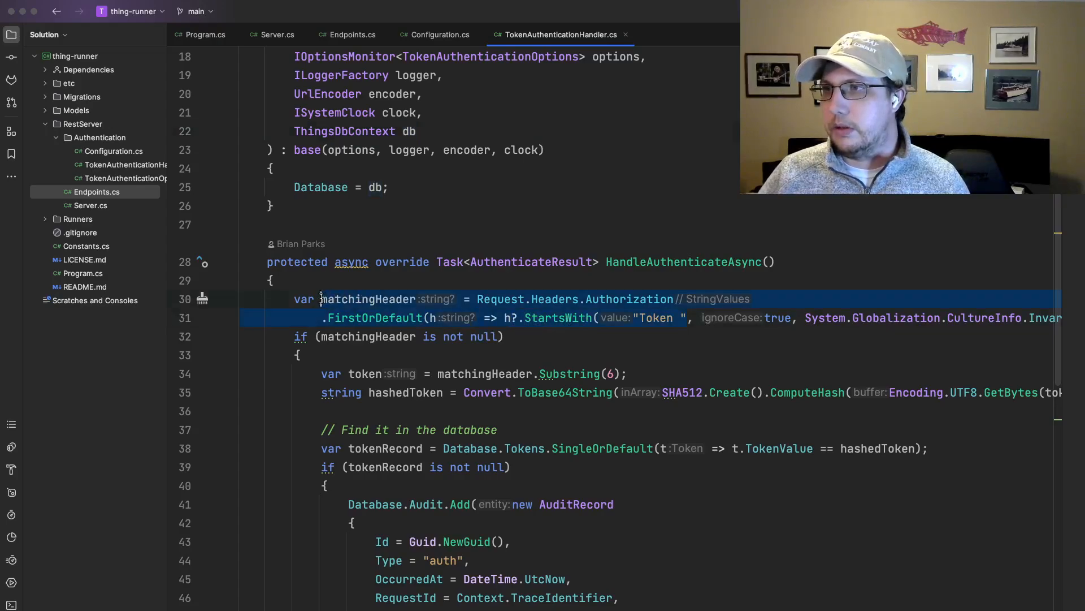
double_click(629, 299)
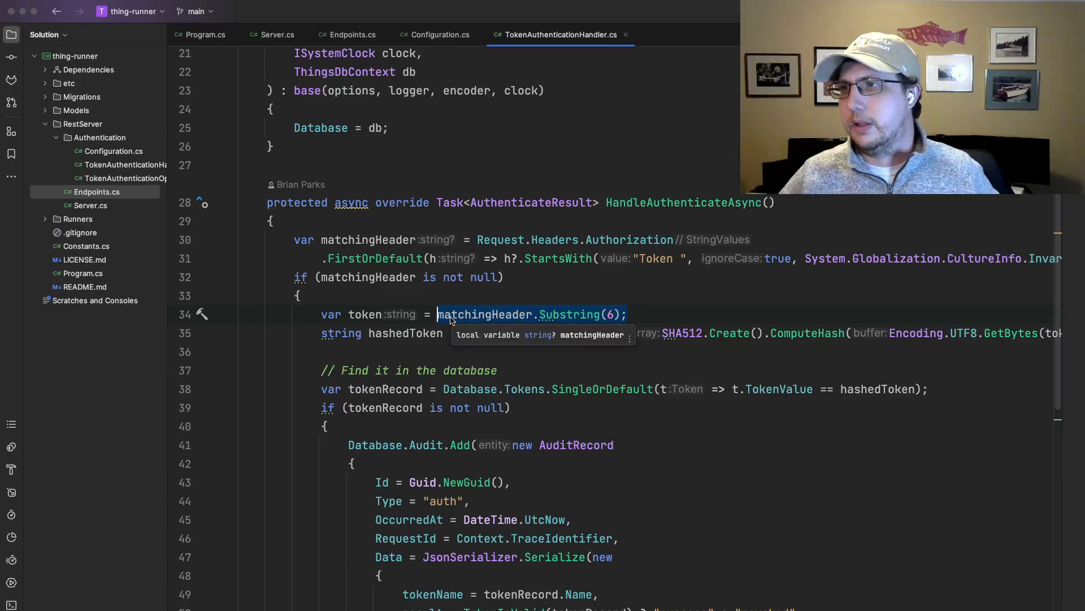
left_click(366, 315)
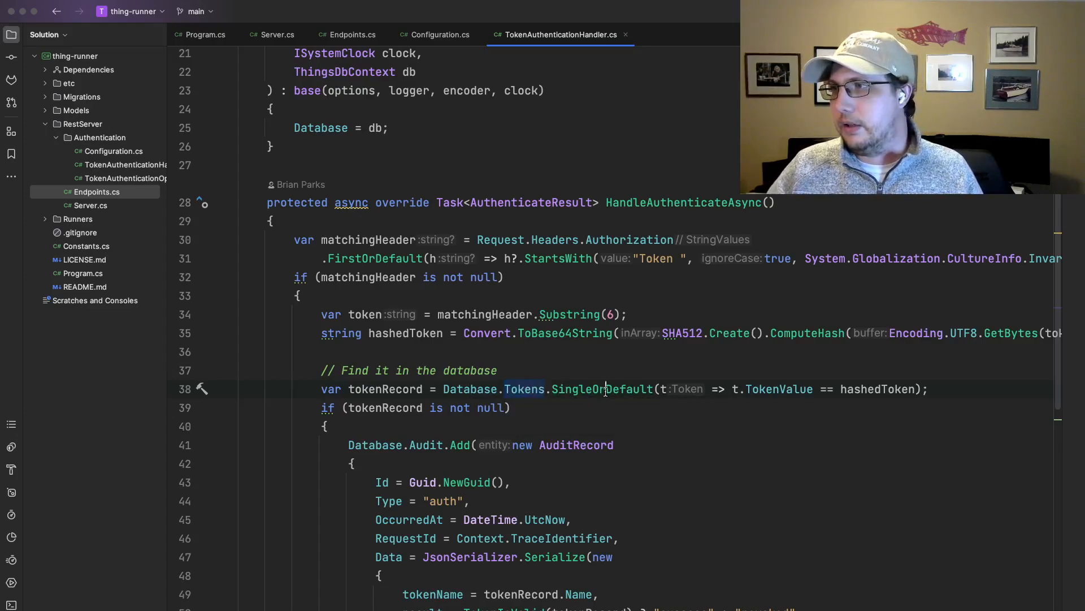
double_click(600, 389)
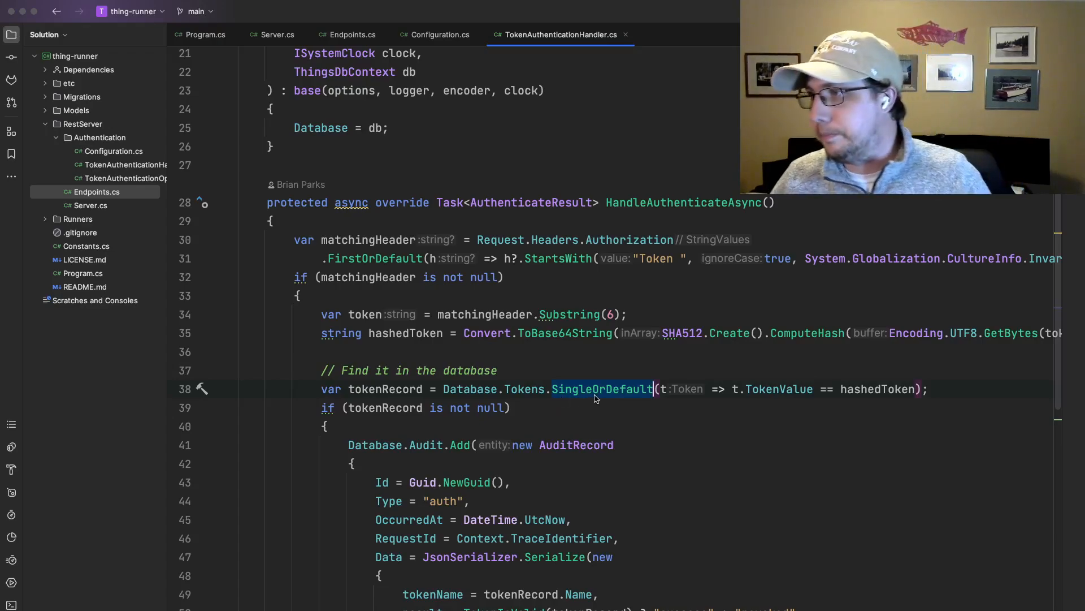
scroll("down", 3)
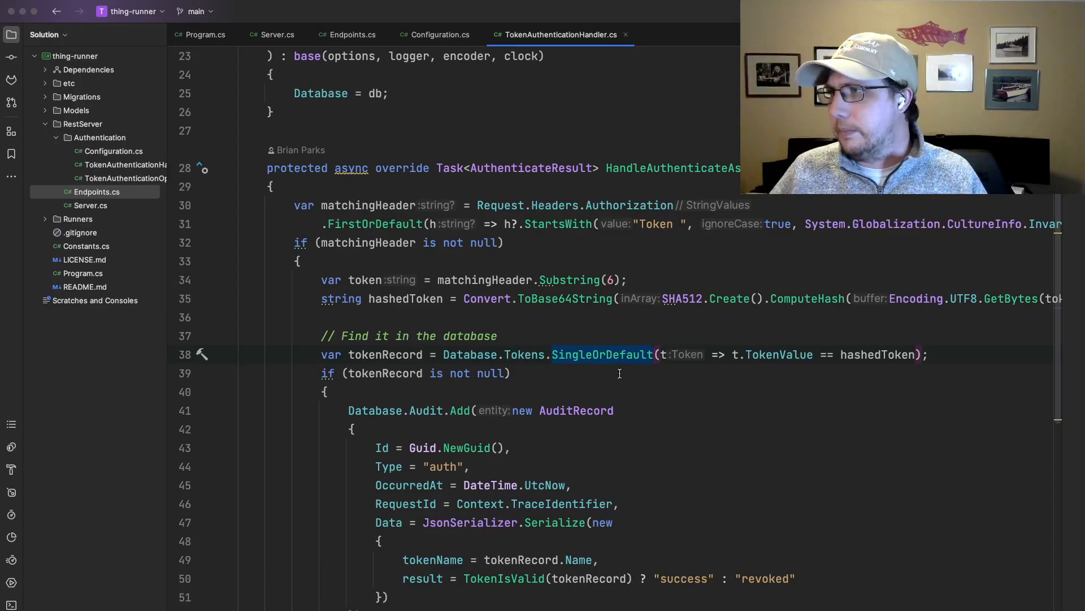
scroll("down", 3)
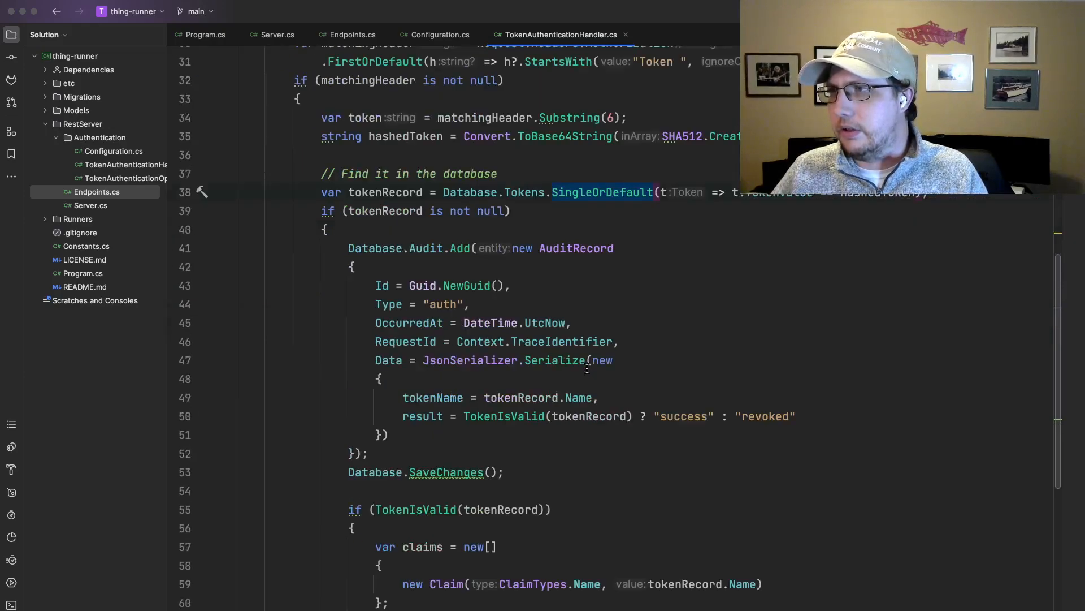
scroll("down", 3)
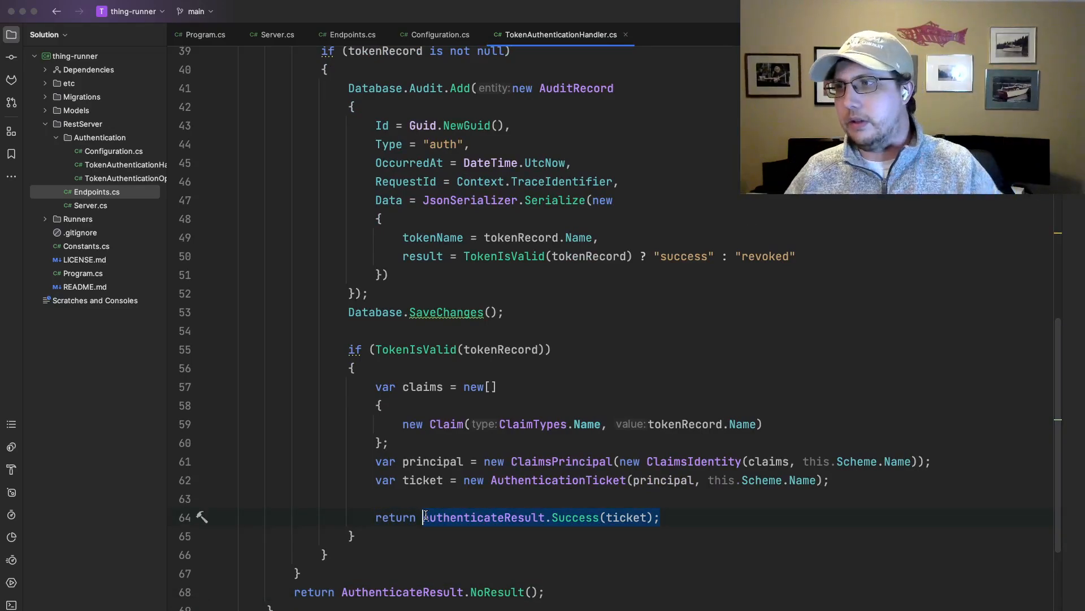
double_click(574, 517)
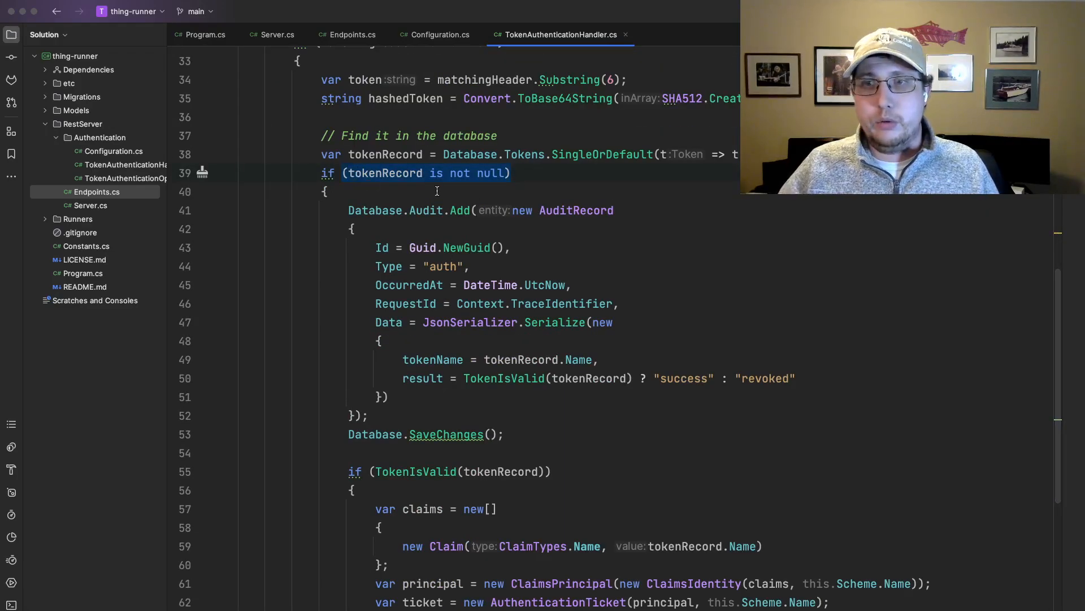
scroll("down", 3)
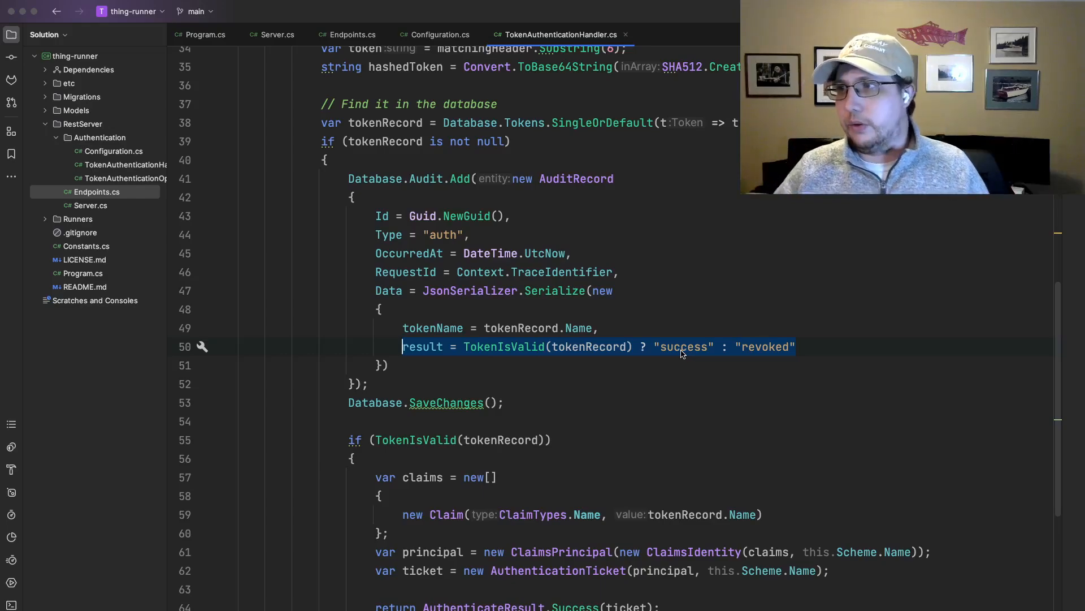
scroll("down", 3)
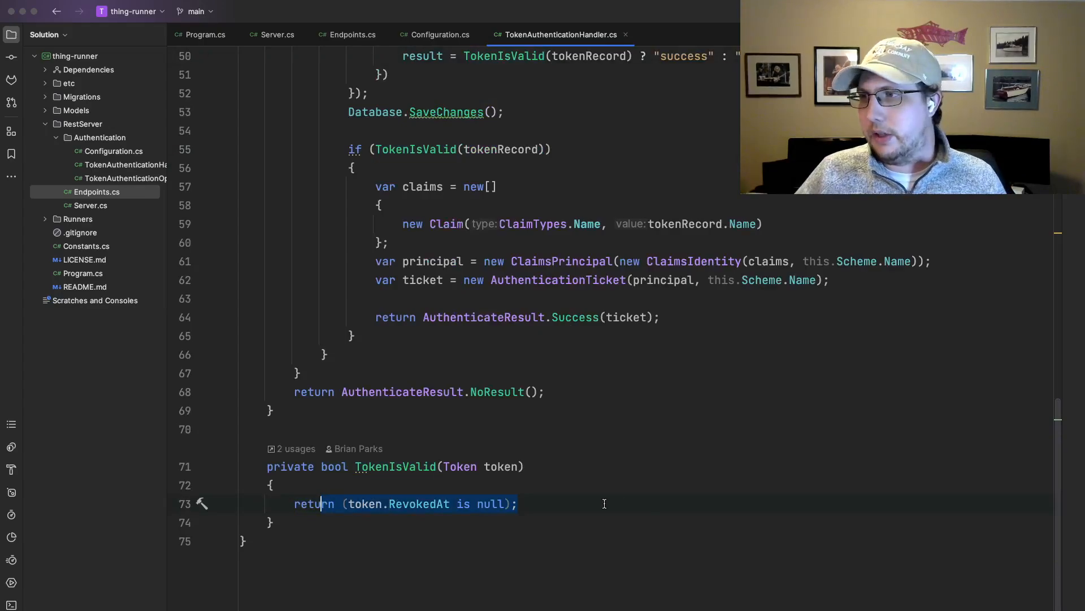
scroll("down", 3)
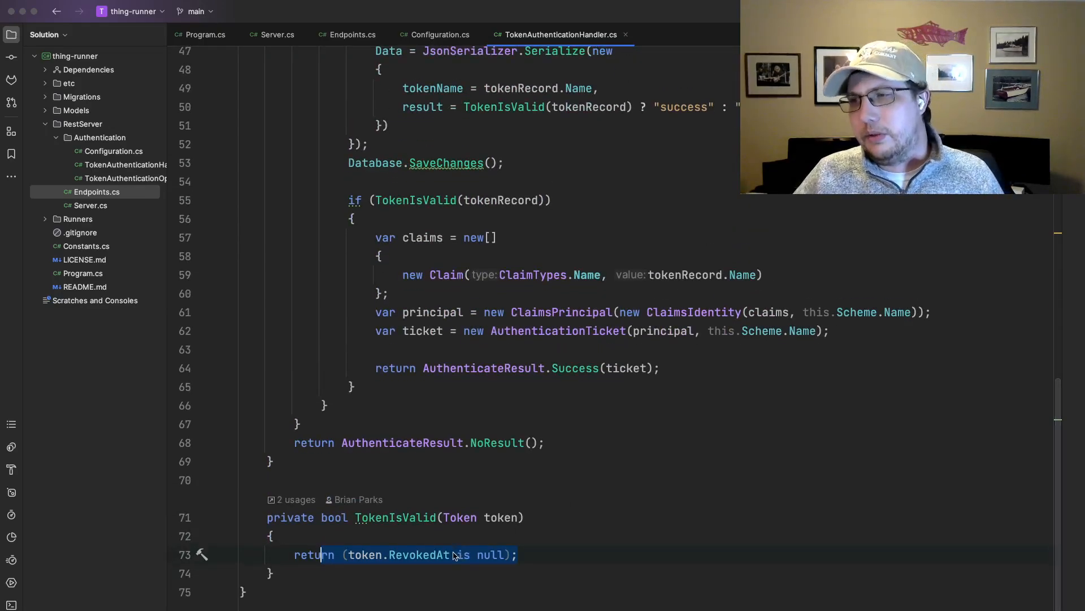
mouse_move(424, 554)
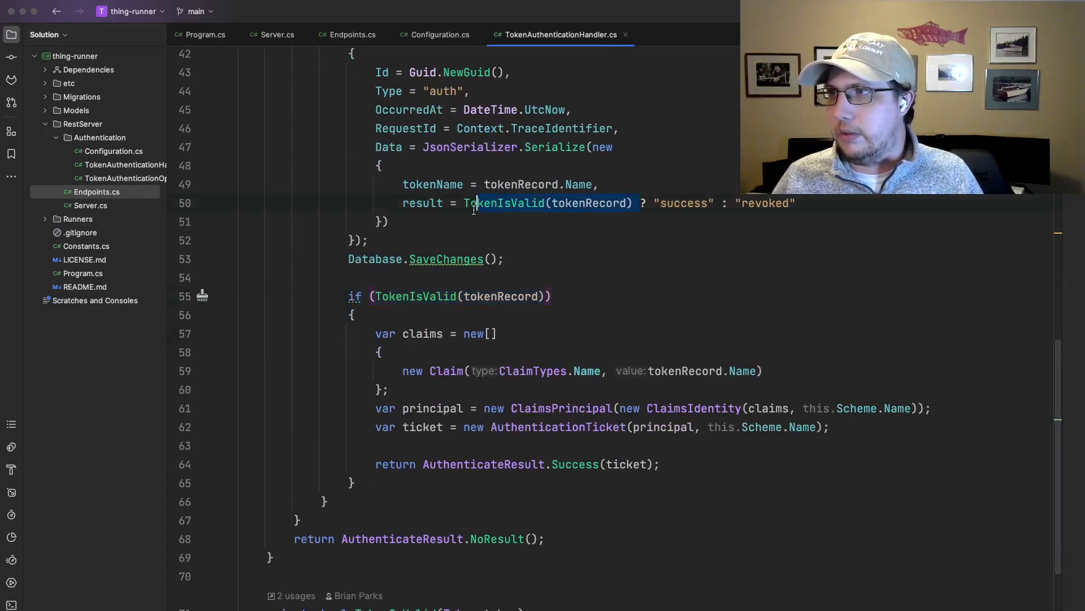
scroll("down", 3)
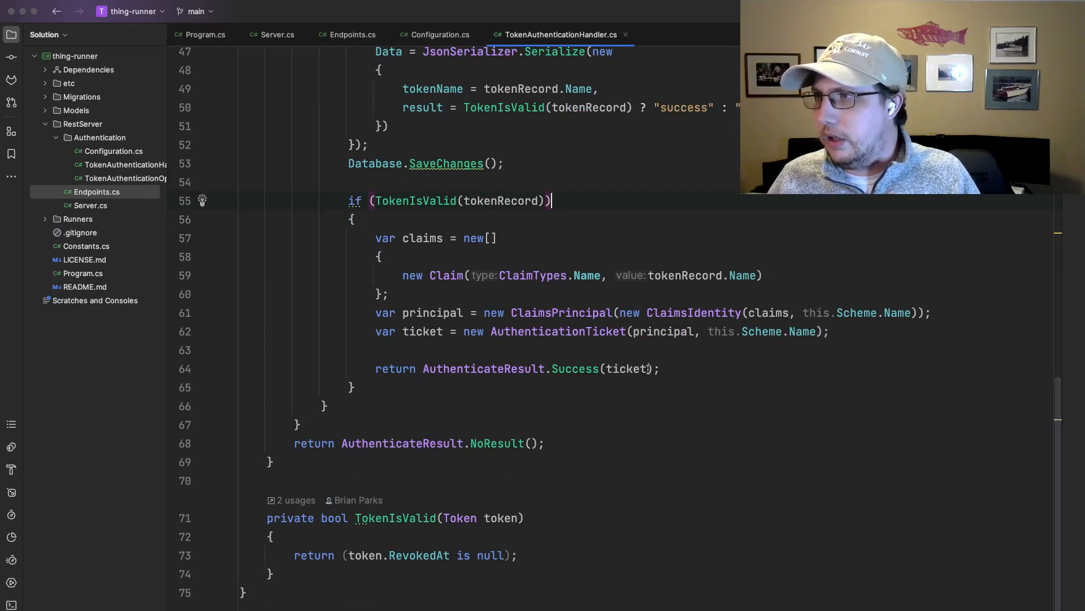
left_click_drag(380, 256, 828, 331)
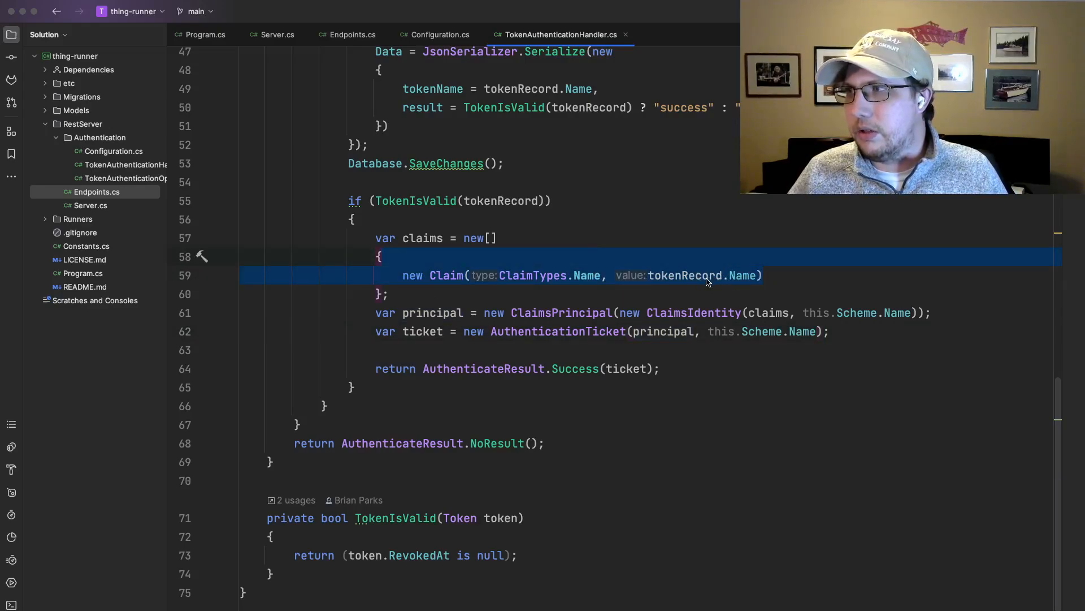
mouse_move(738, 275)
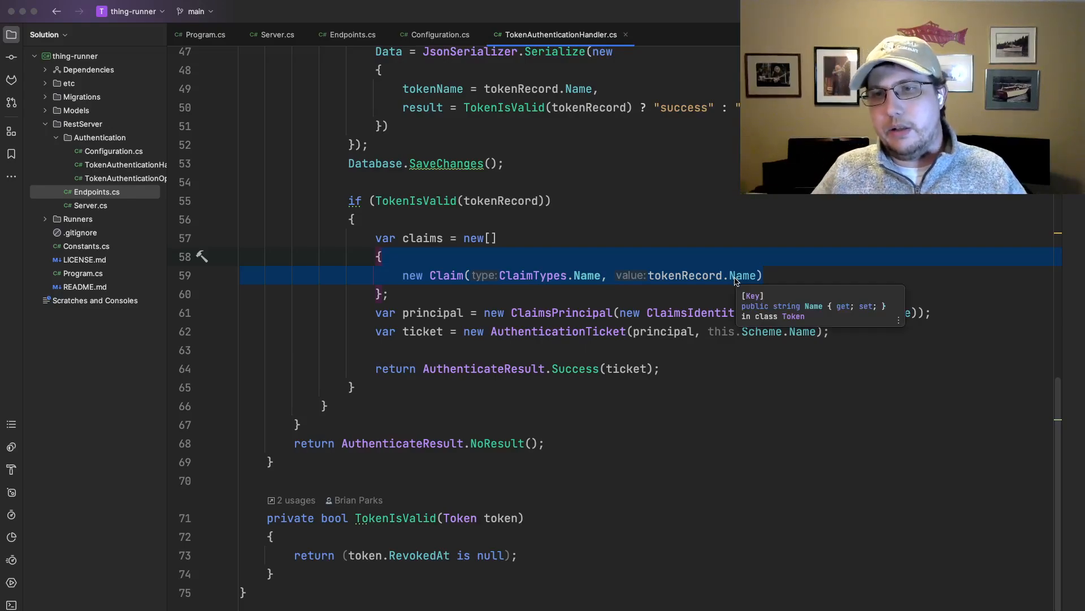
mouse_move(621, 258)
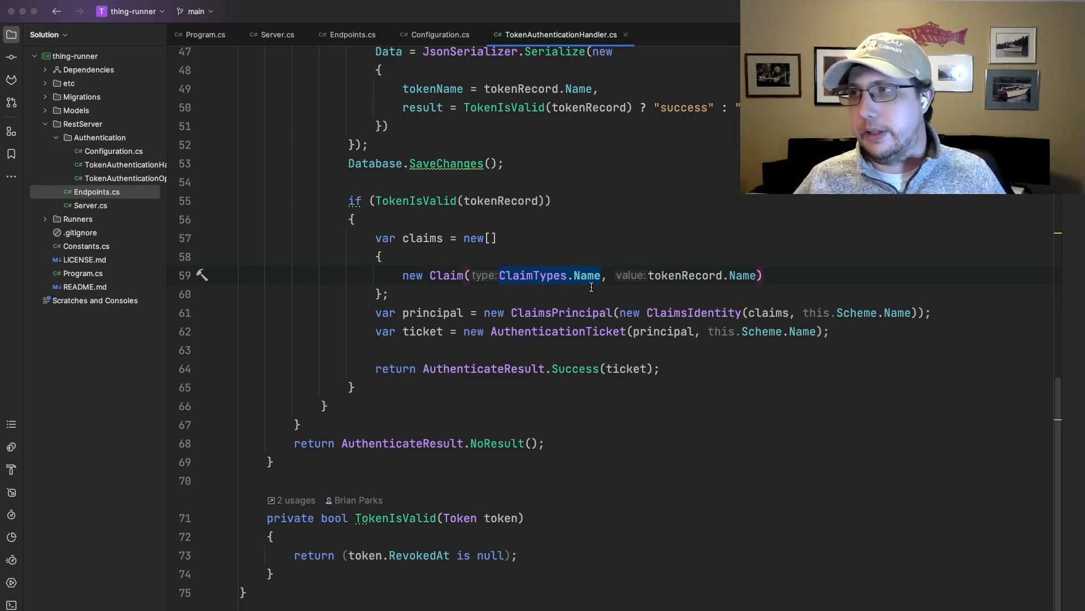
left_click(932, 312)
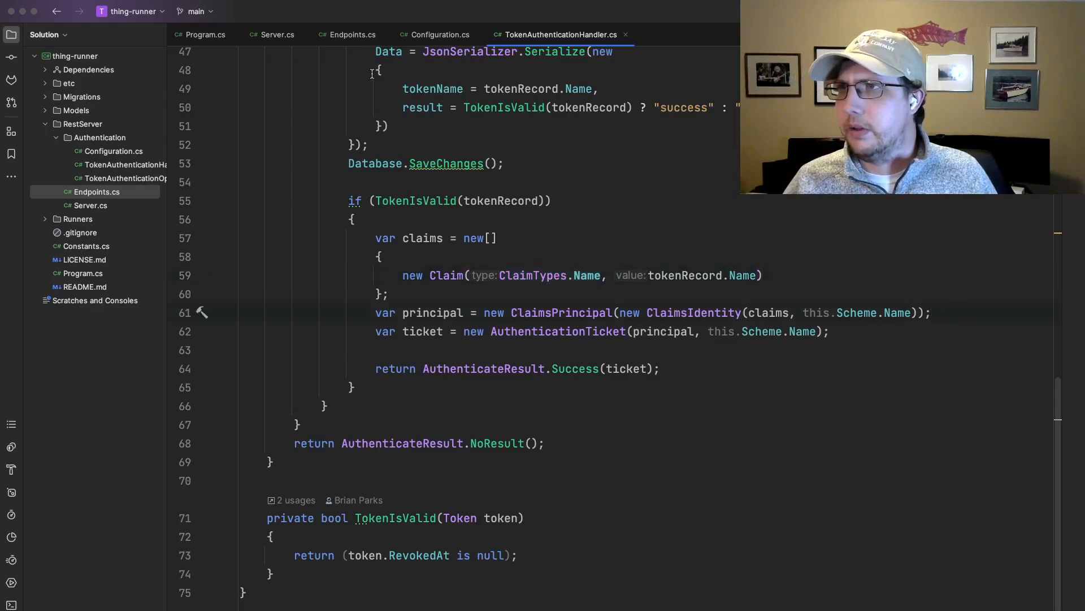
Step: Glance at Endpoints.cs's MapGet route marked AllowAnonymous()
left_click(352, 34)
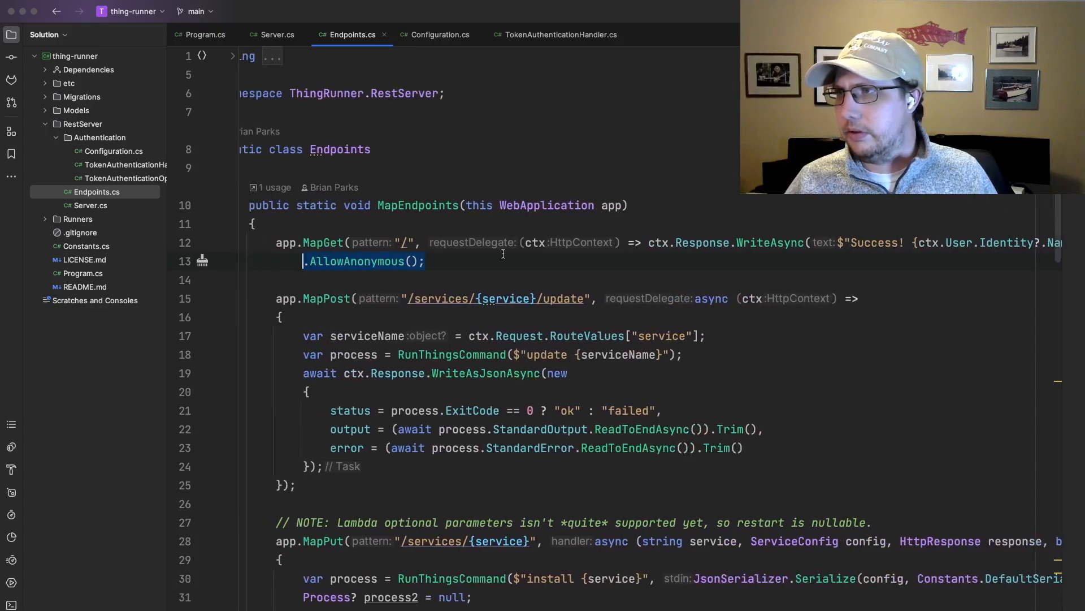
scroll("right", 3)
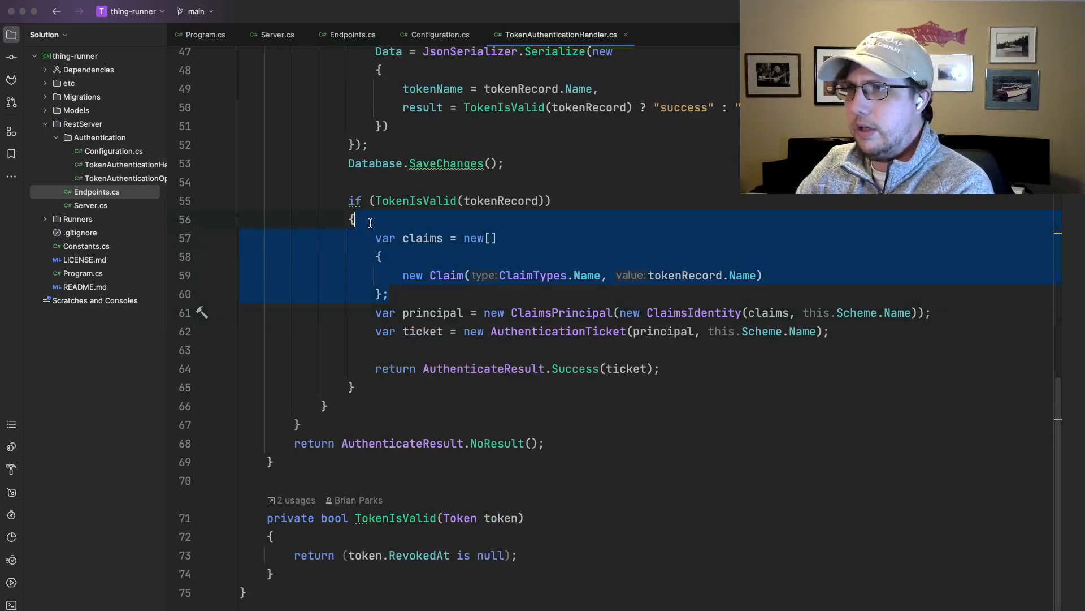
Step: Focus the ClaimsPrincipal line built from the handler's claims array
left_click(912, 312)
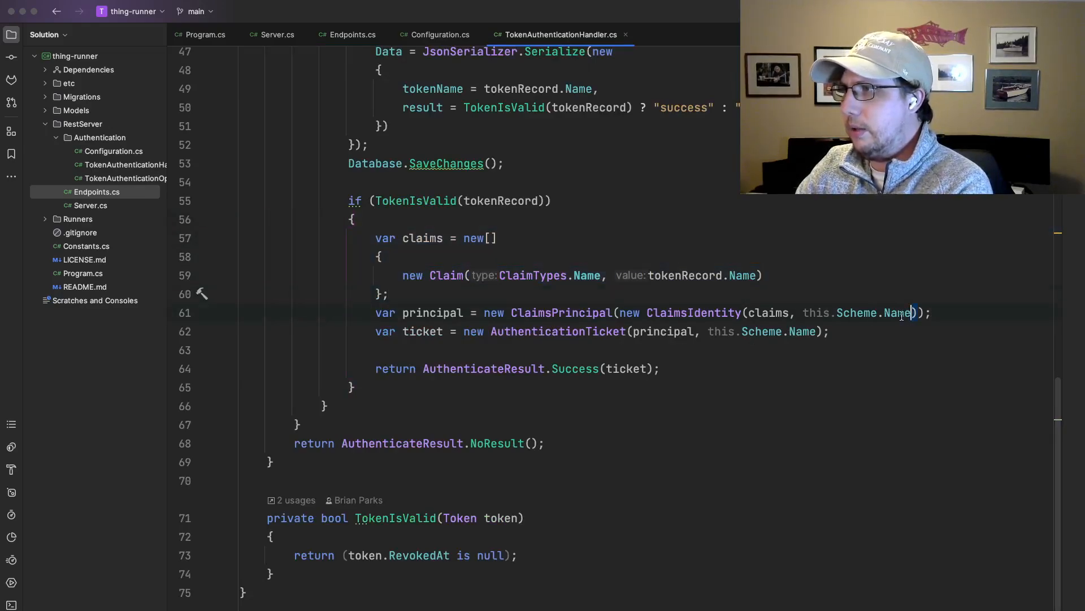